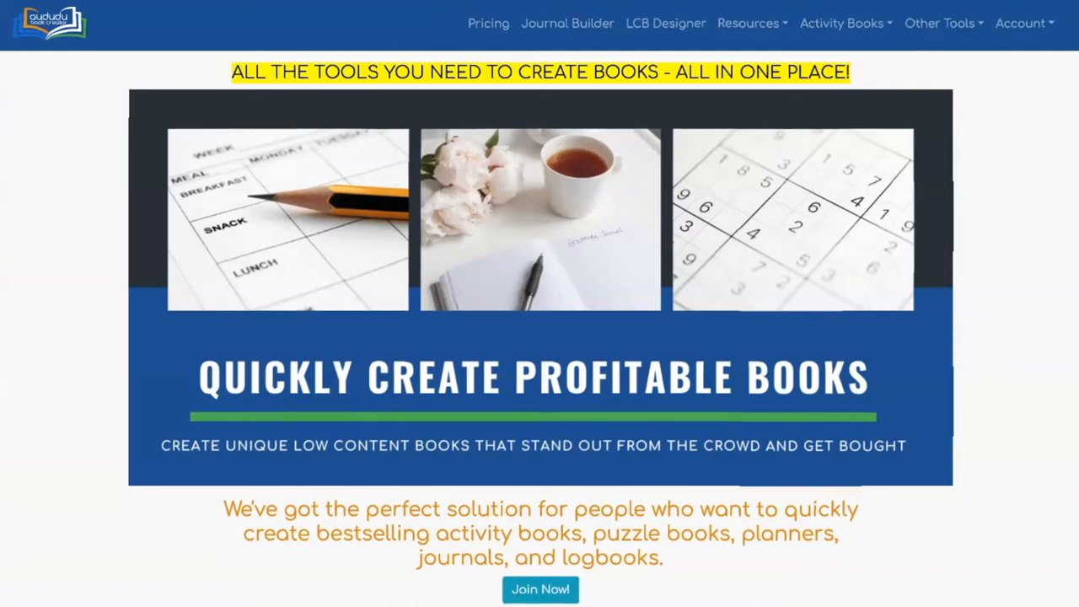
Open the Maze Puzzle Tool and set Trim Size 8.5" x 11" with 4 solutions per answer page
click(841, 24)
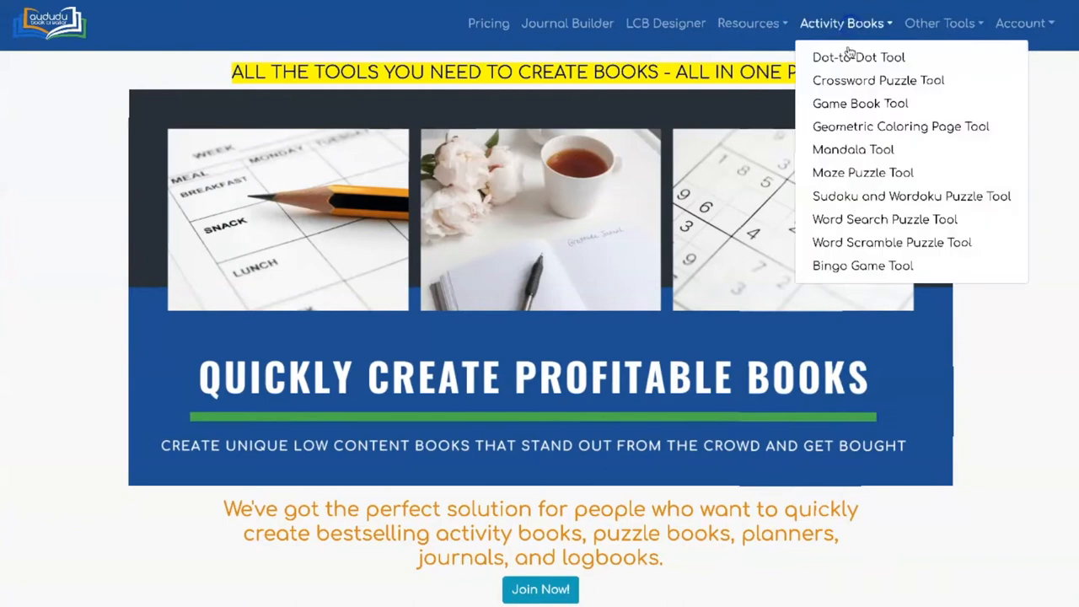
click(863, 172)
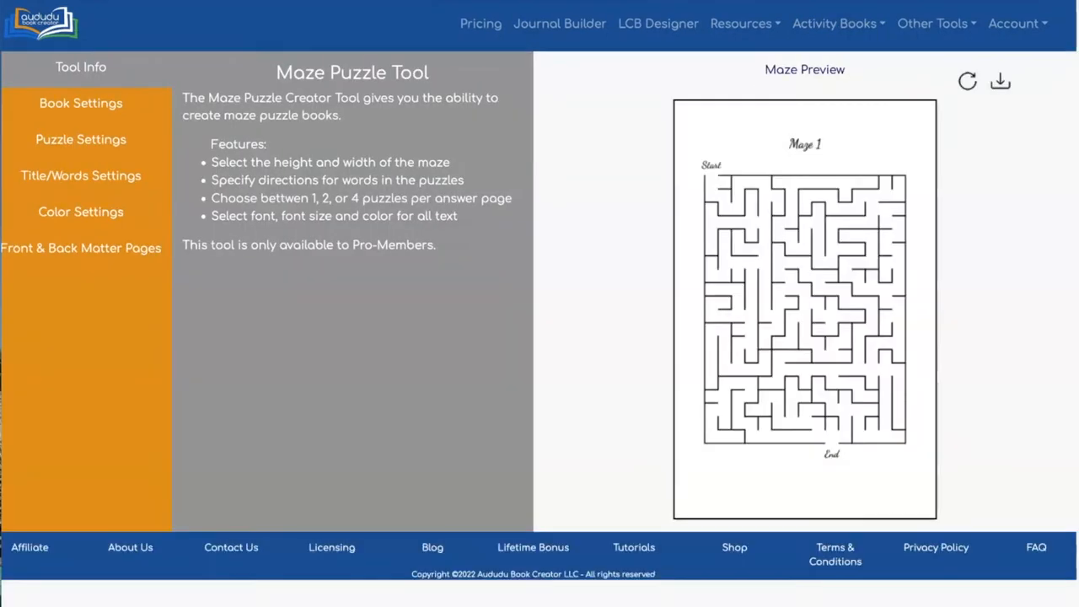
click(81, 102)
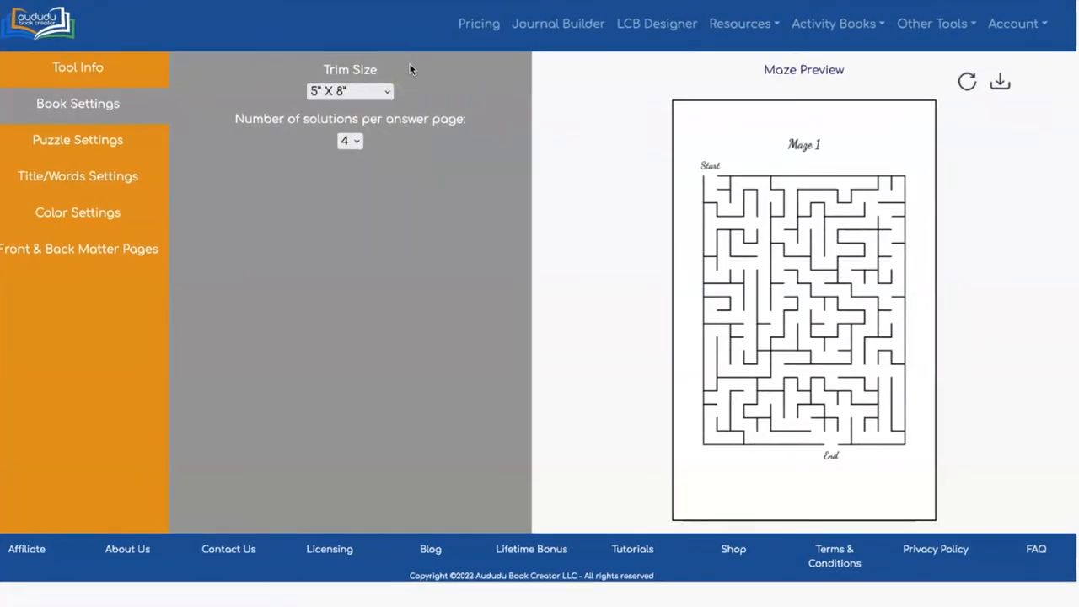
click(349, 91)
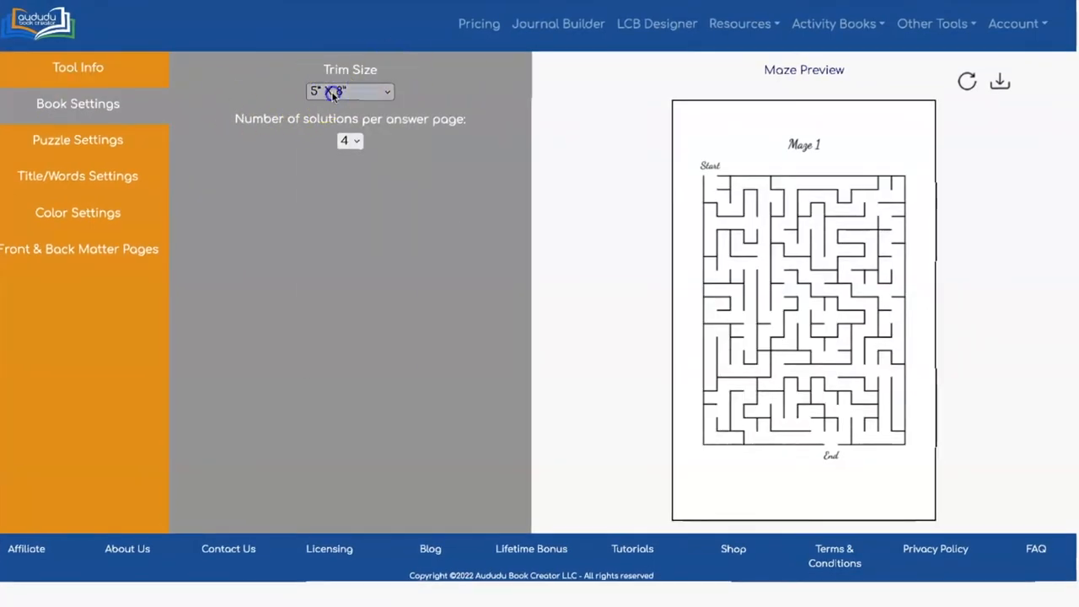
click(350, 91)
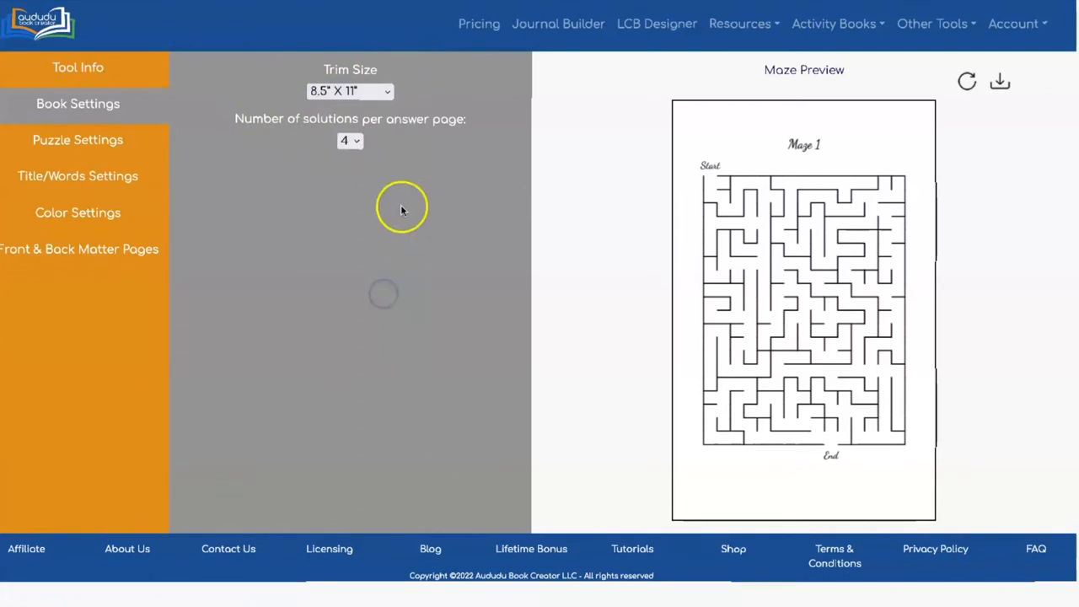
click(349, 140)
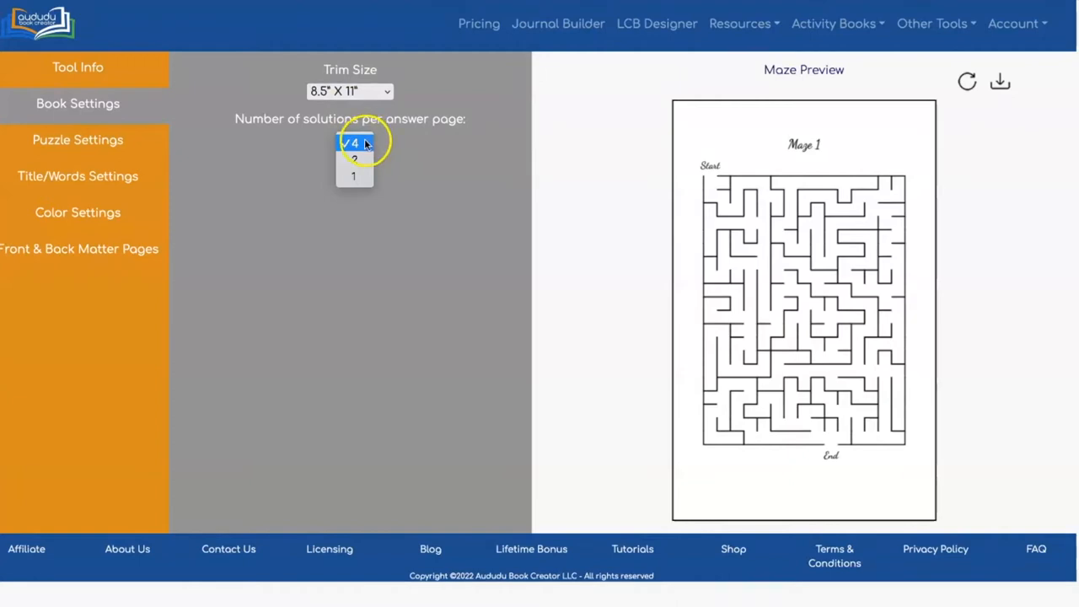
click(354, 142)
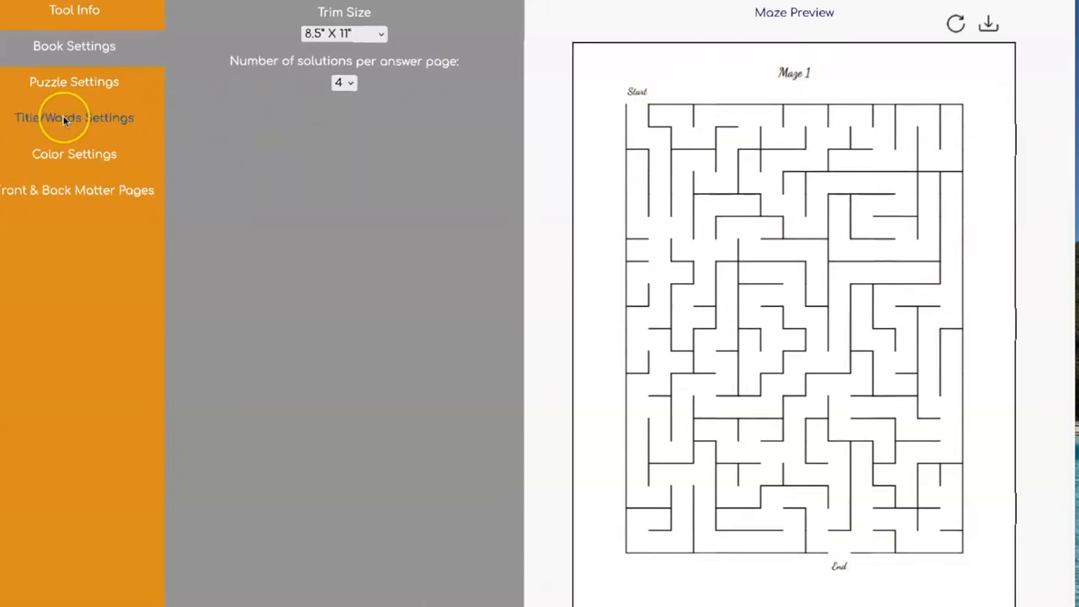
Set maze text to Roboto with title size 20 and top/bottom text size 16, then refresh the preview
click(74, 118)
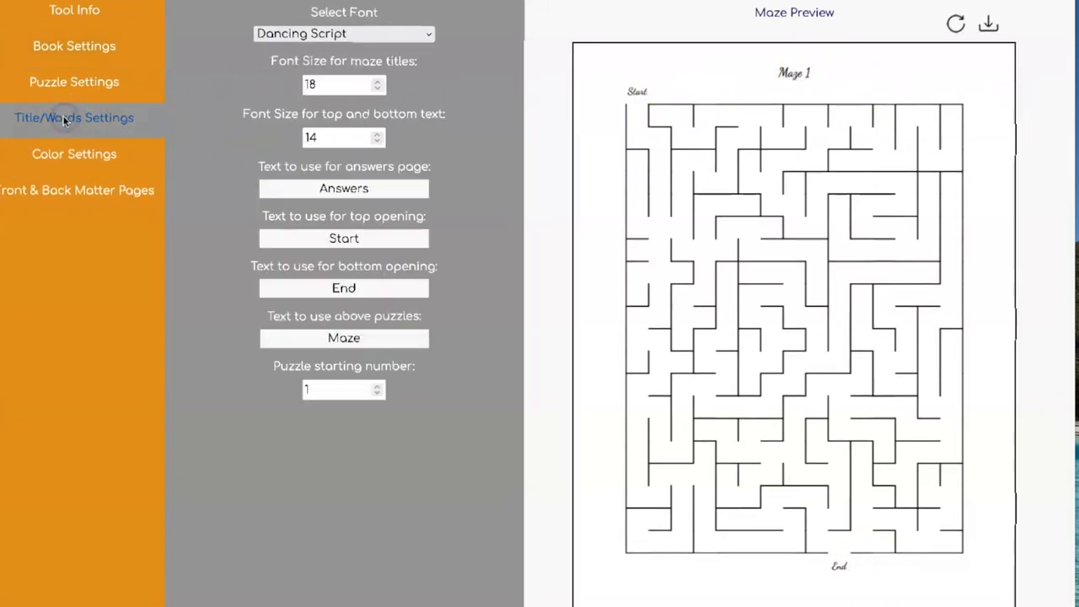
click(344, 34)
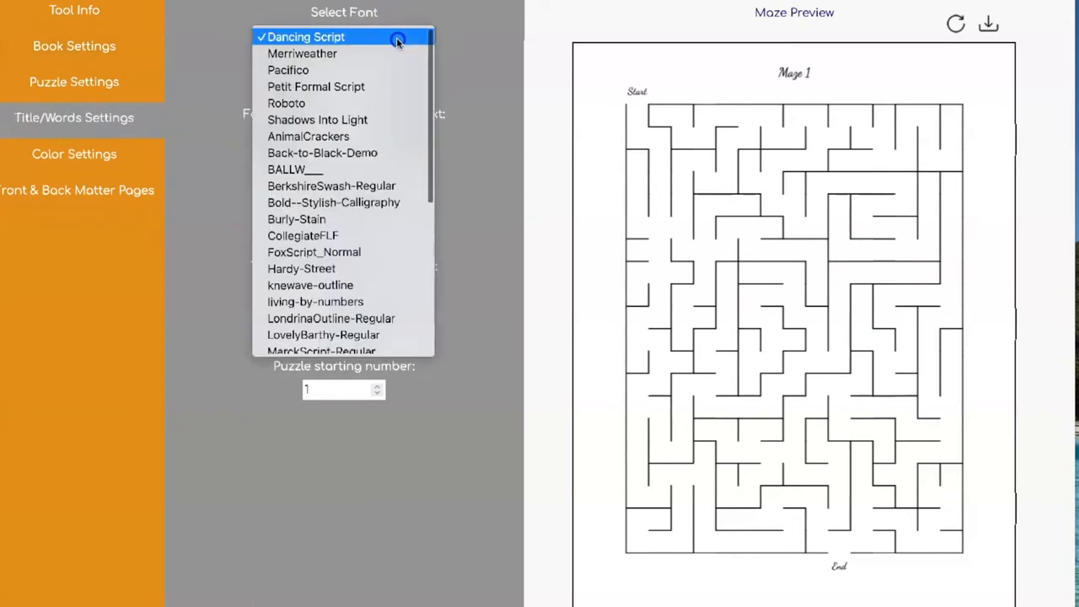
click(287, 103)
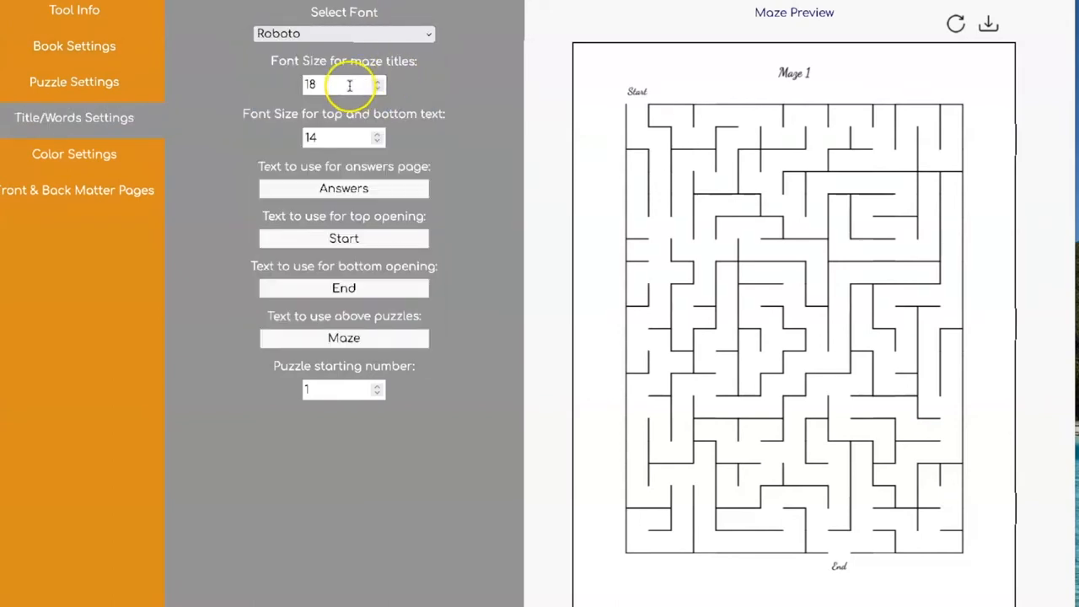
click(341, 84)
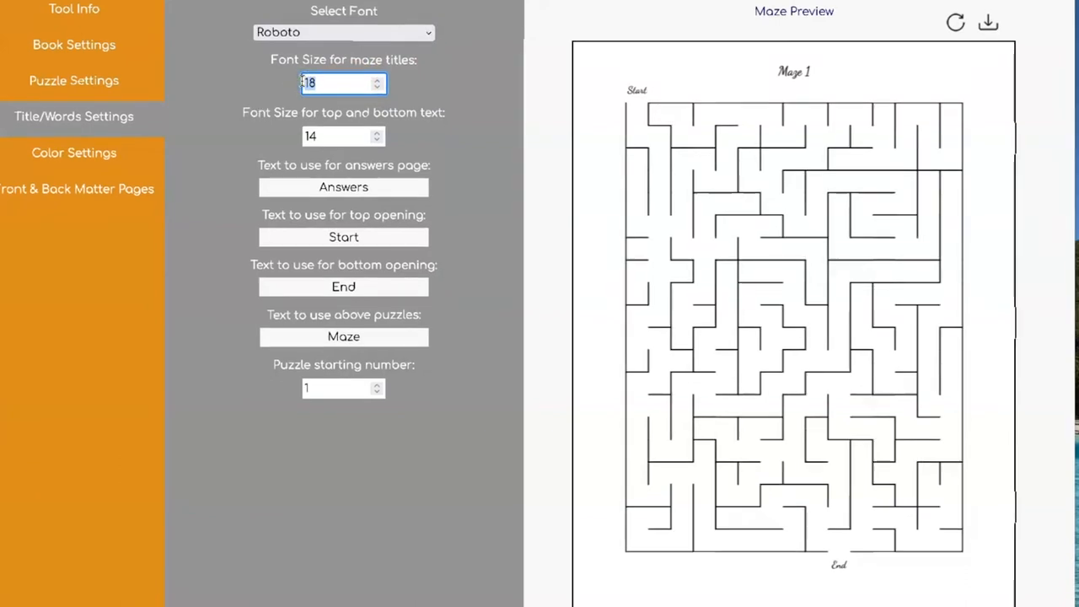
text(20)
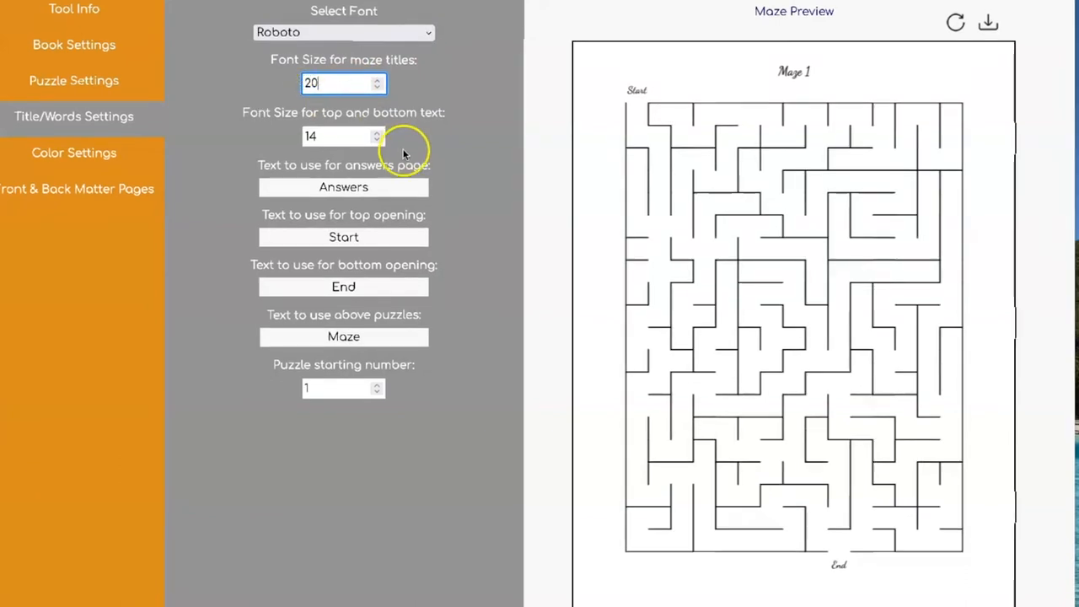
click(344, 135)
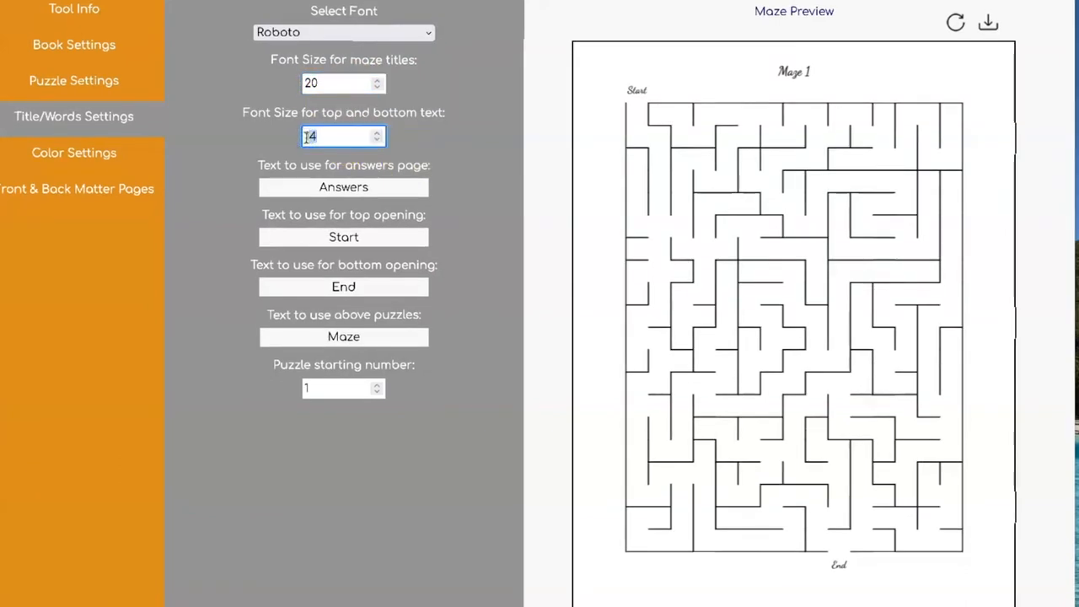
click(377, 132)
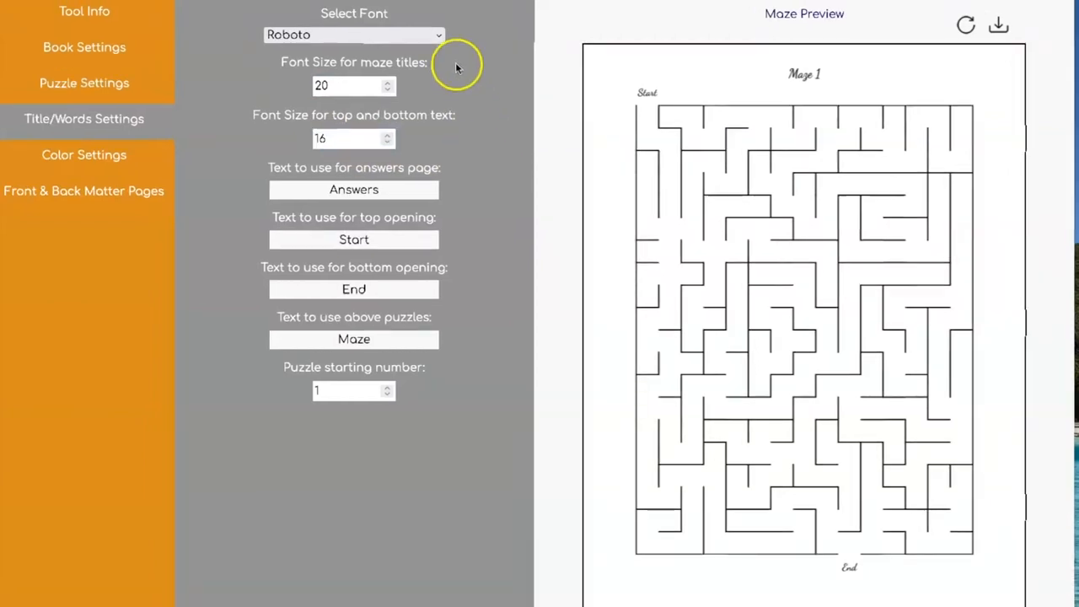
click(964, 26)
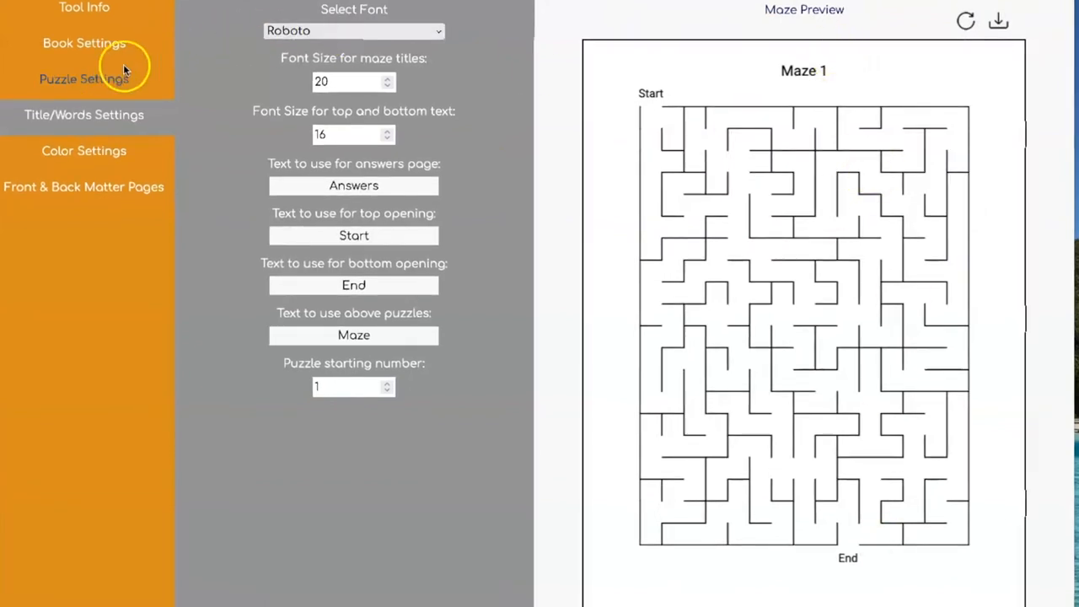
Preview the maze with Triangle inside shape, then reopen the inside shape choices for Hexagon
click(85, 79)
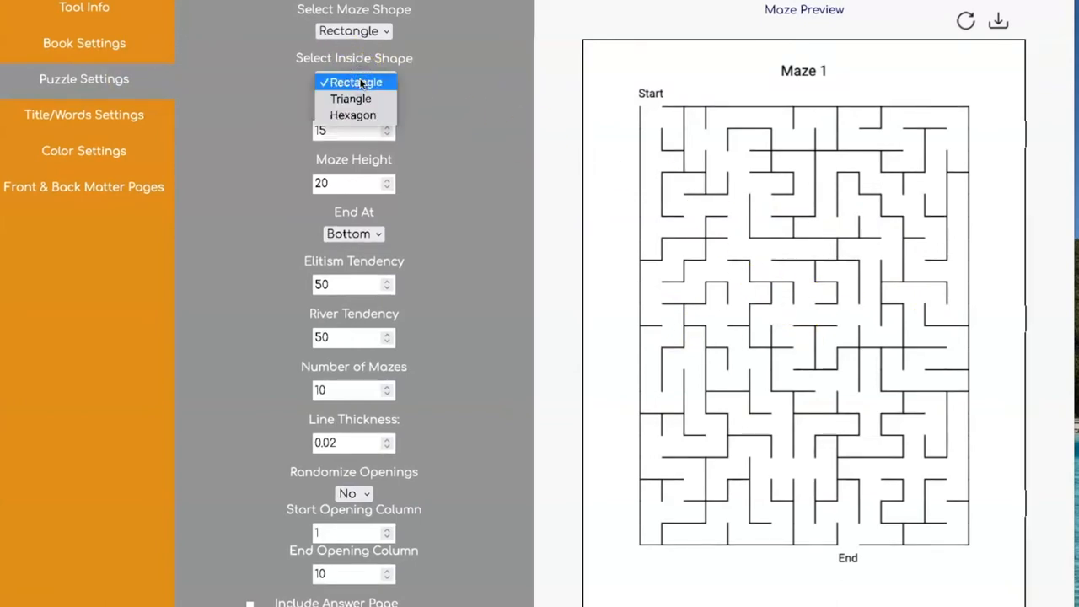
click(351, 98)
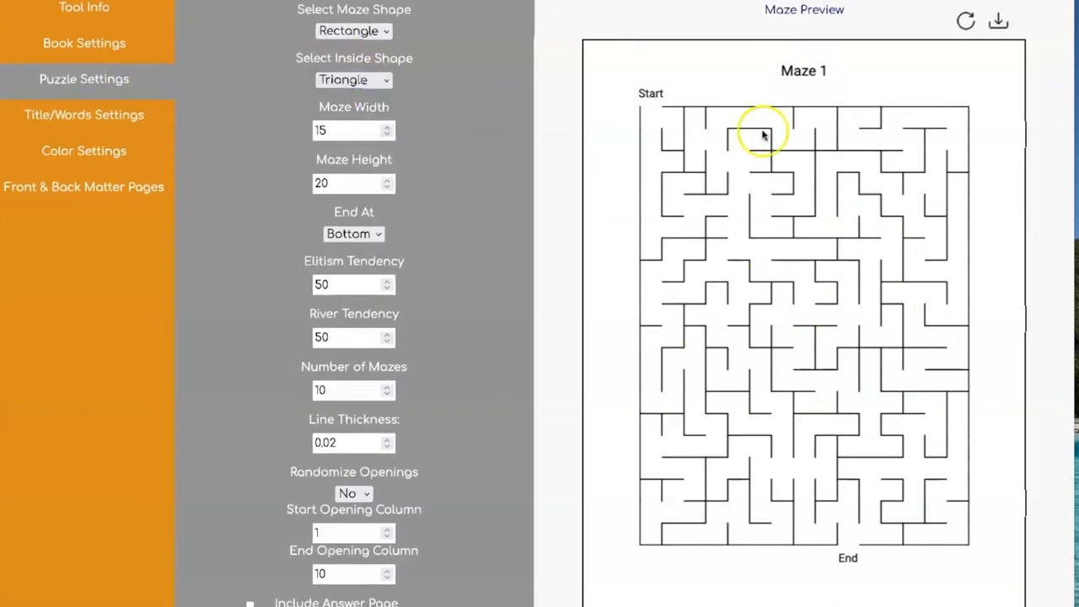
click(965, 20)
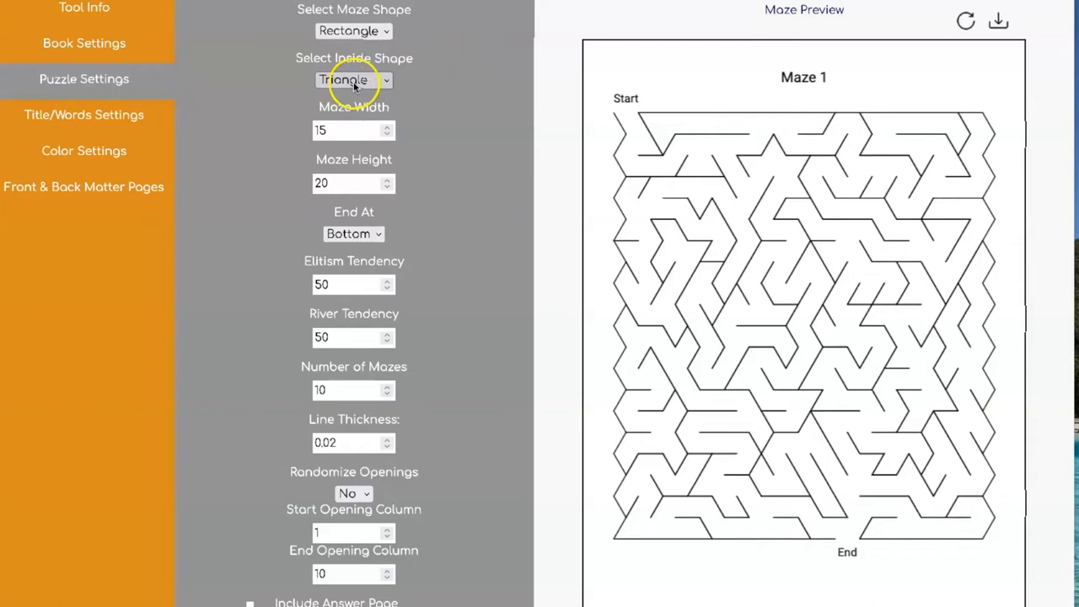
click(354, 79)
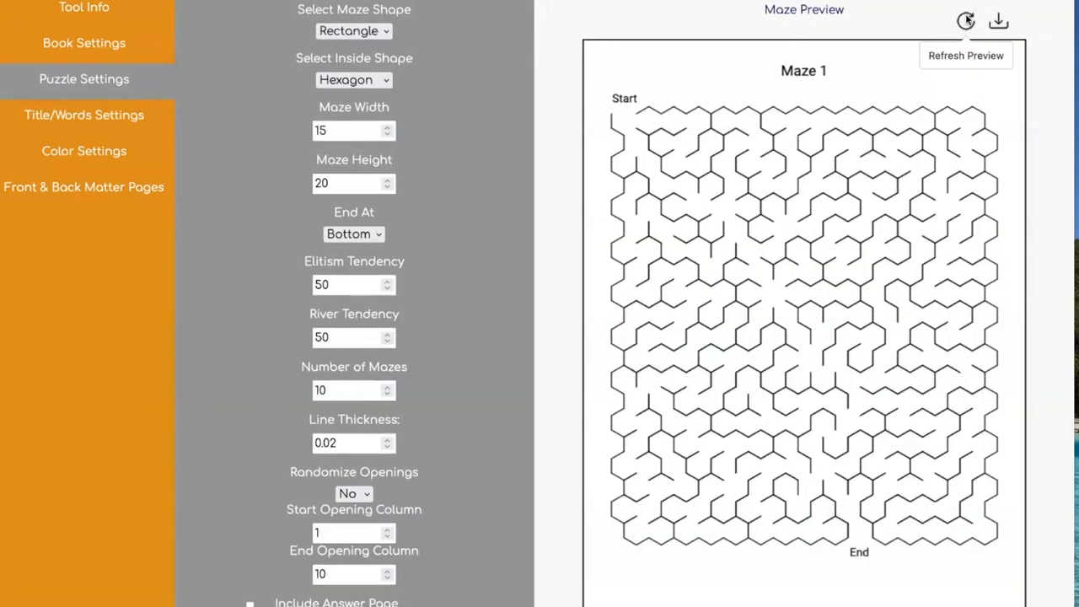
mouse_move(520, 167)
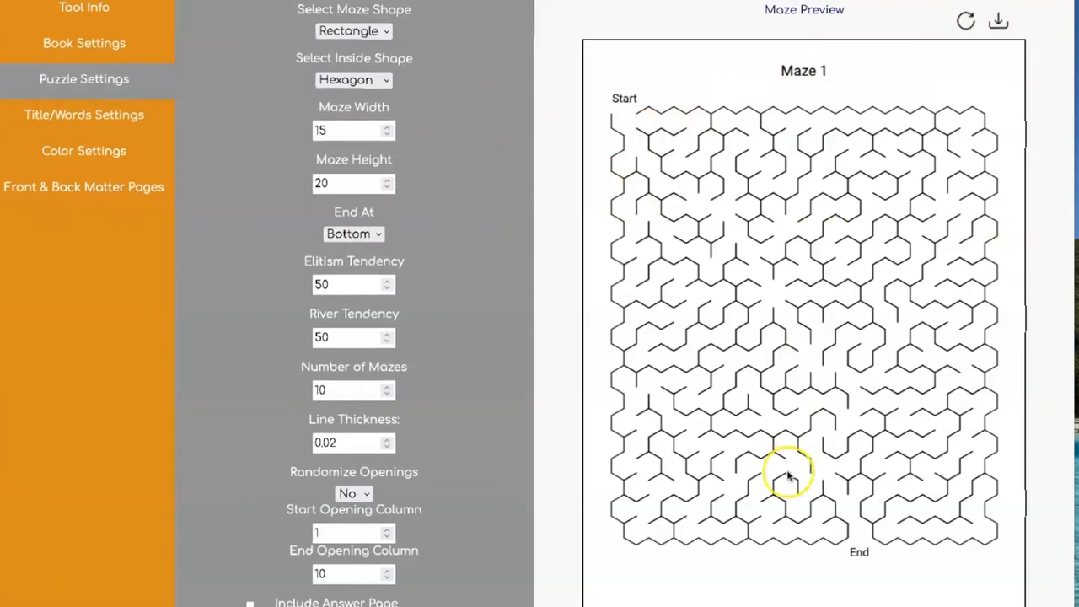
mouse_move(891, 538)
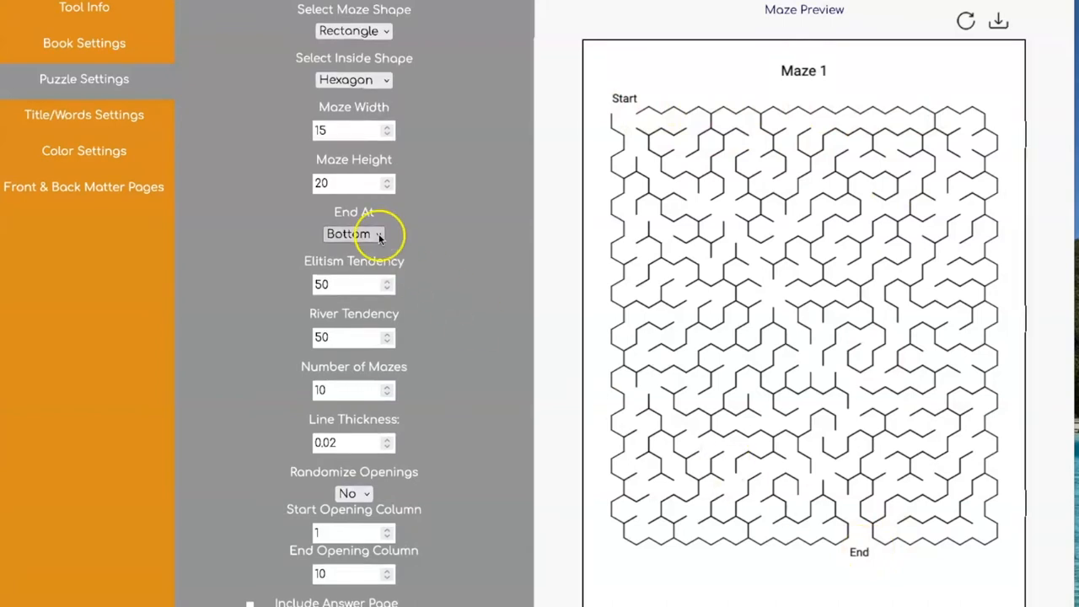
Set End At to Middle, keeping Middle Width 11 and Middle Height 16
click(352, 233)
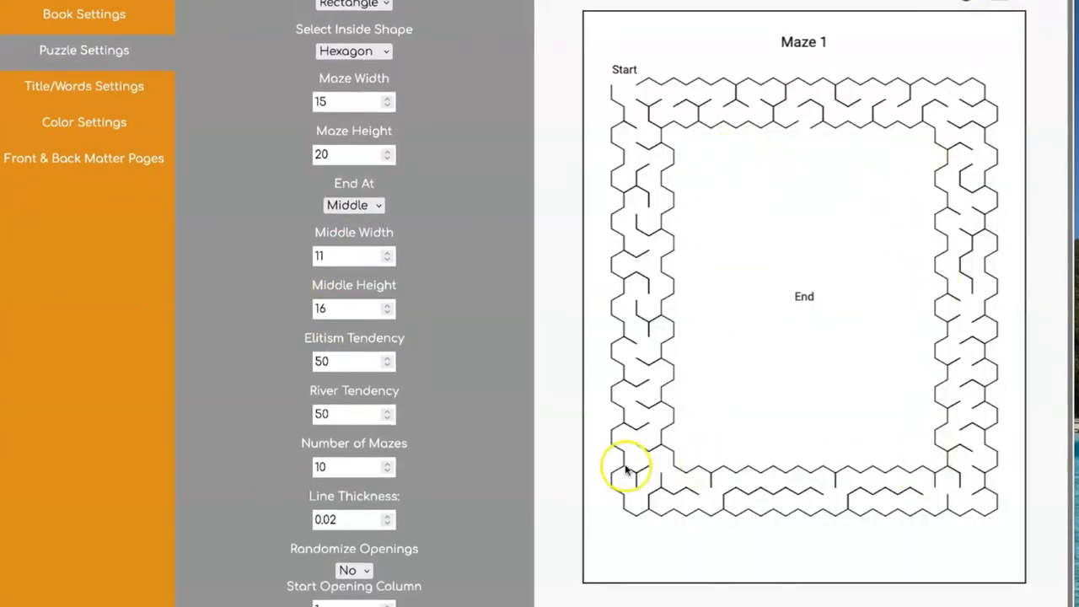
mouse_move(792, 189)
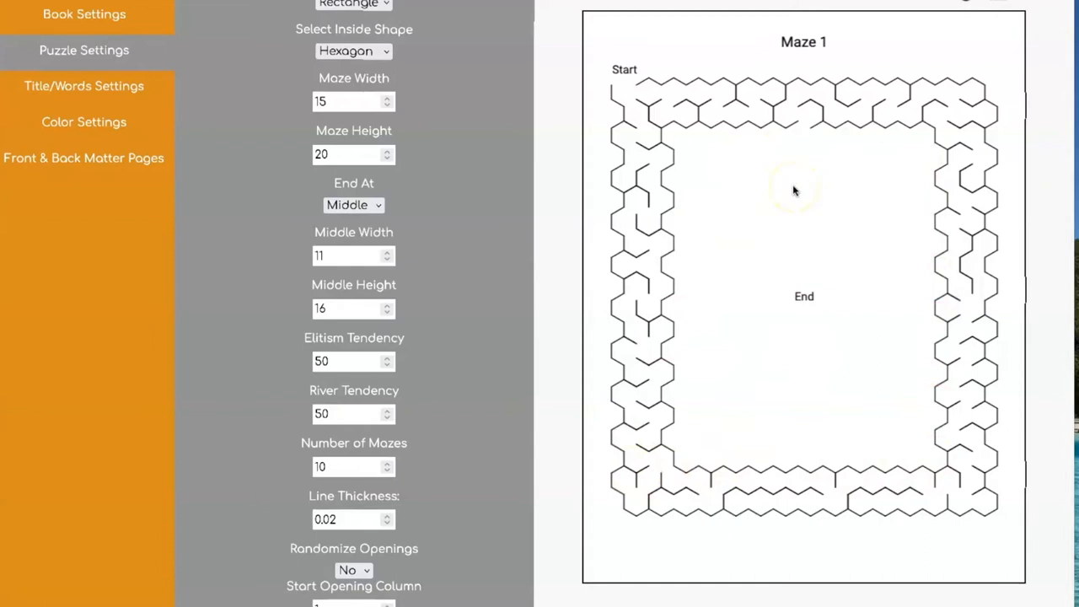
mouse_move(722, 149)
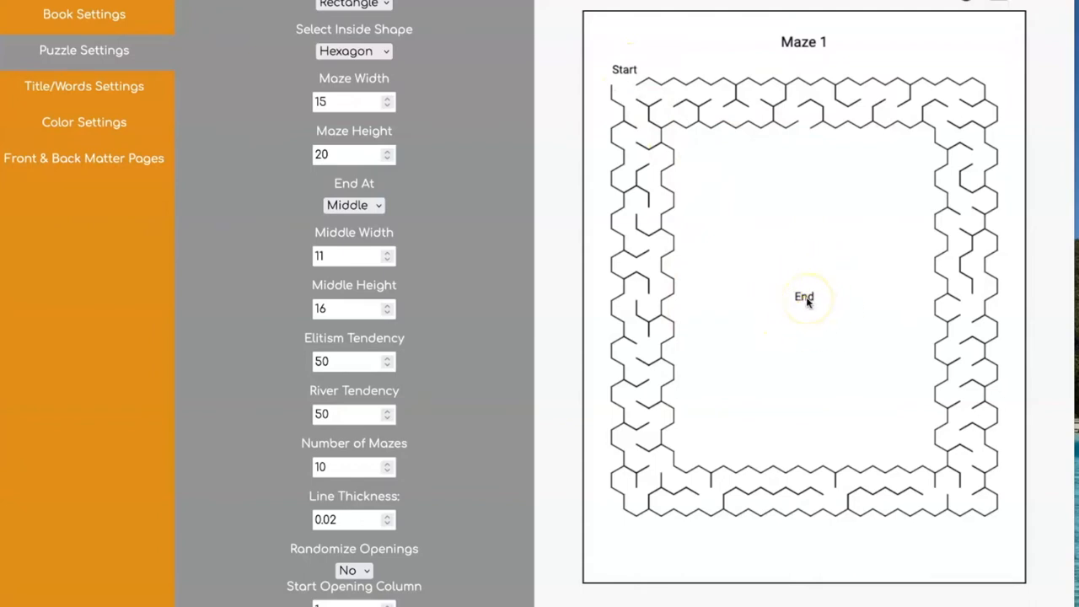
mouse_move(175, 91)
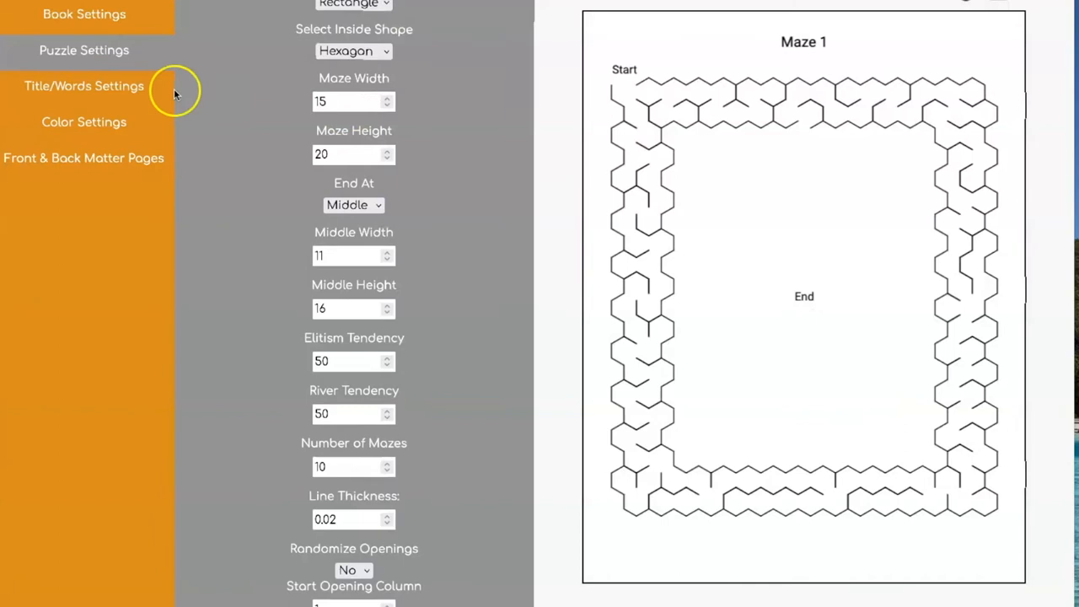
Retype the bottom opening label as 'End' in Title/Words Settings
click(85, 85)
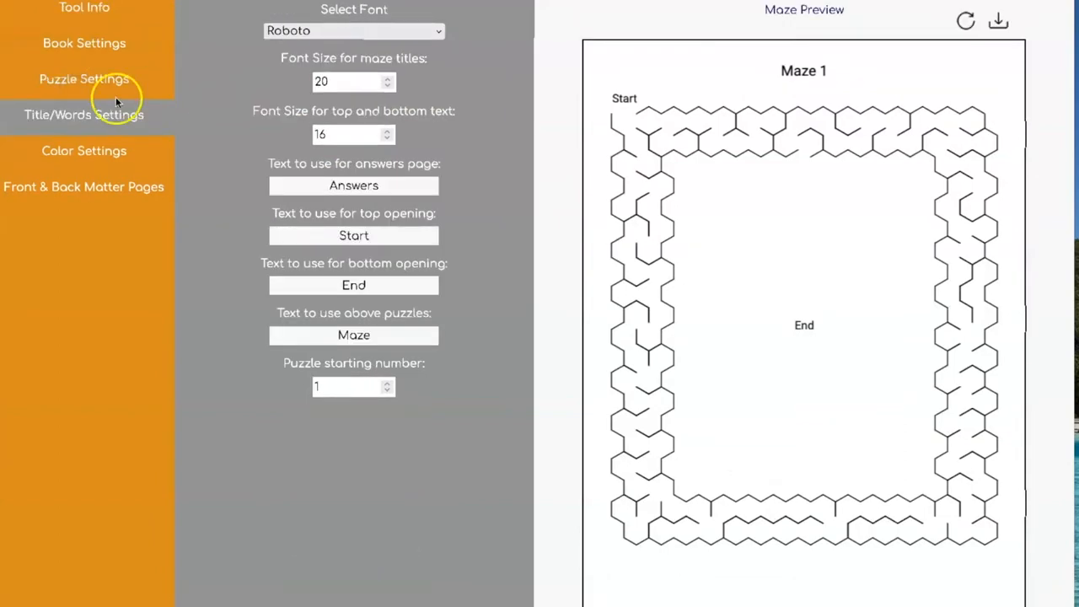
click(354, 283)
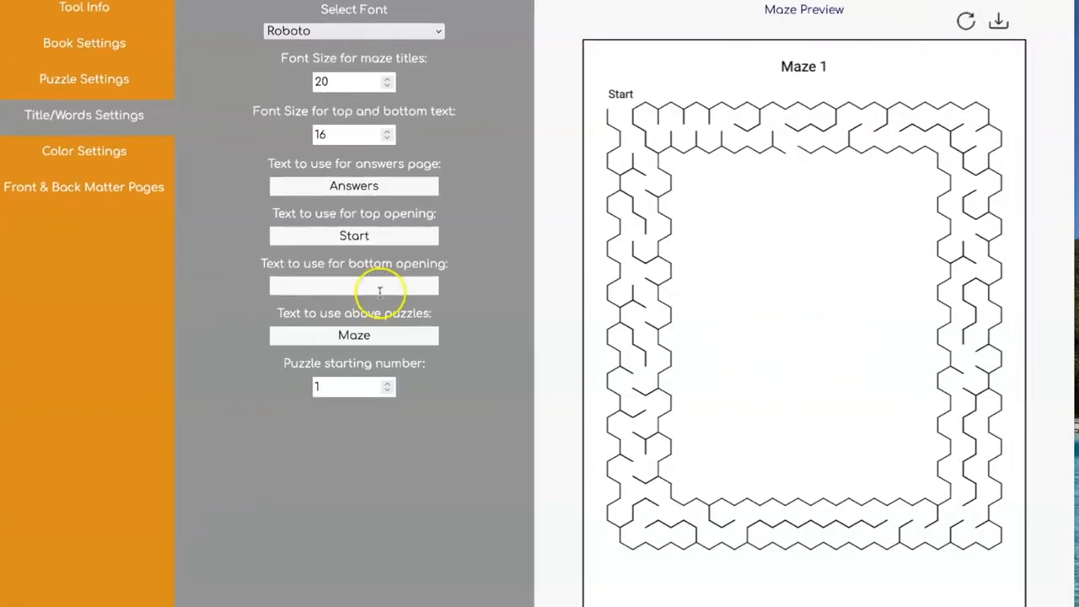
text(E)
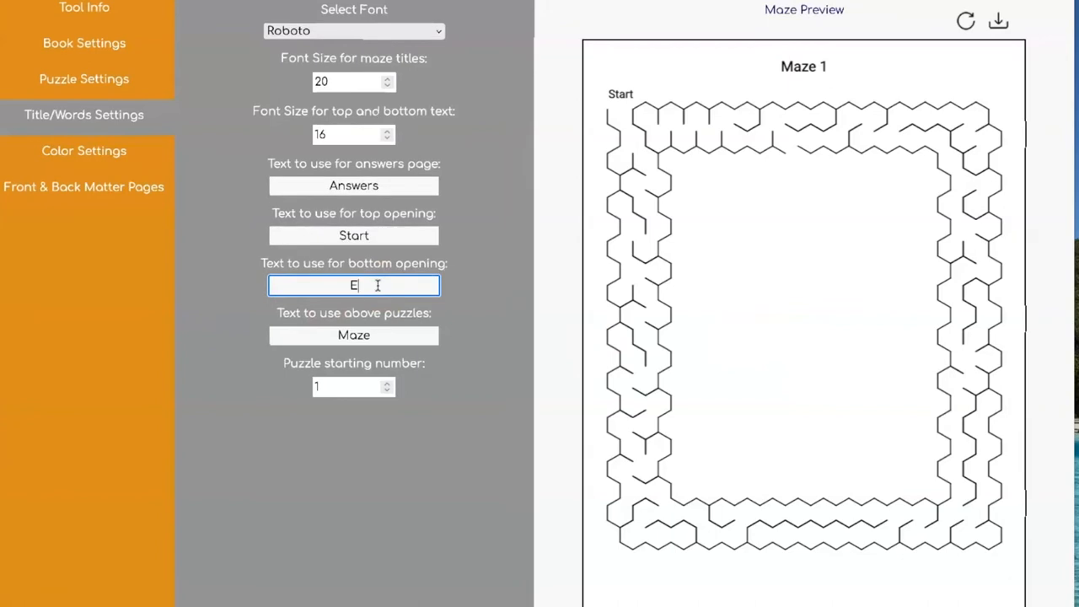
text(nd)
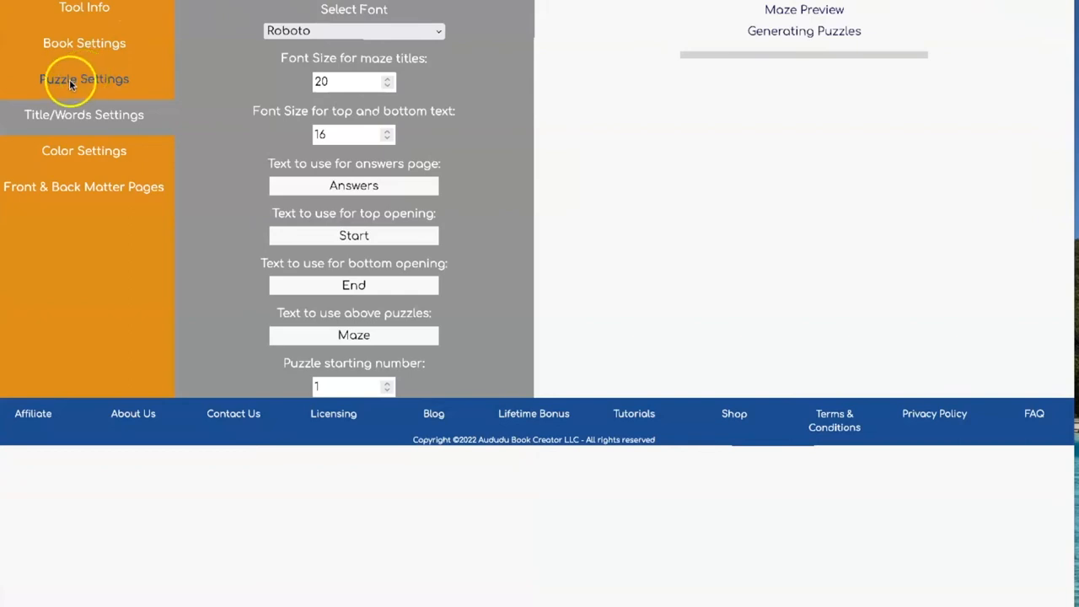
Set the middle ending area to 3 by 4, switch inside shape to Rectangle and refresh the preview
click(84, 80)
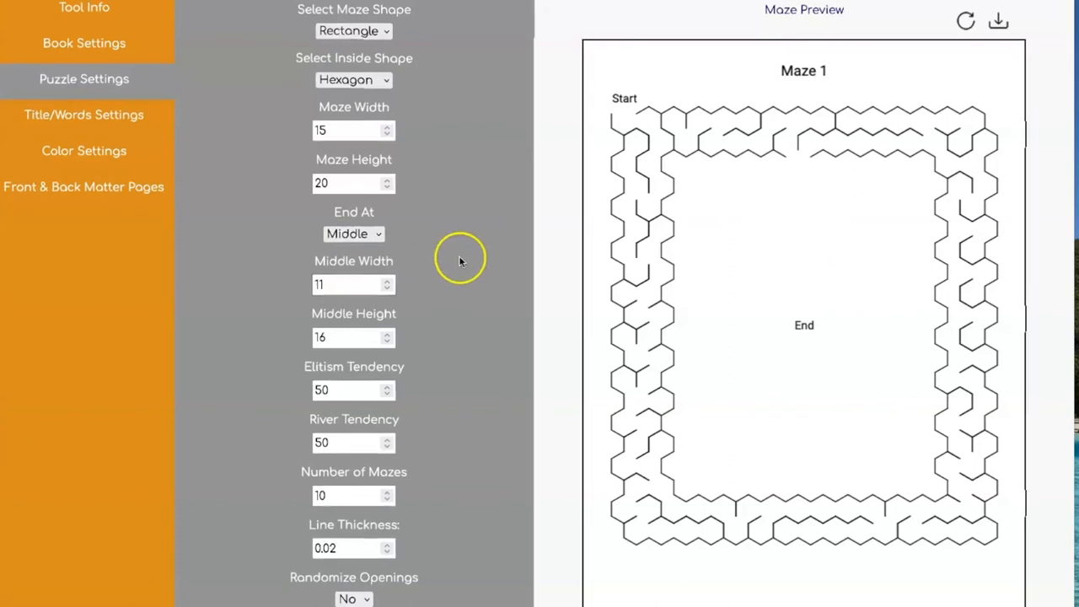
click(352, 283)
text(3)
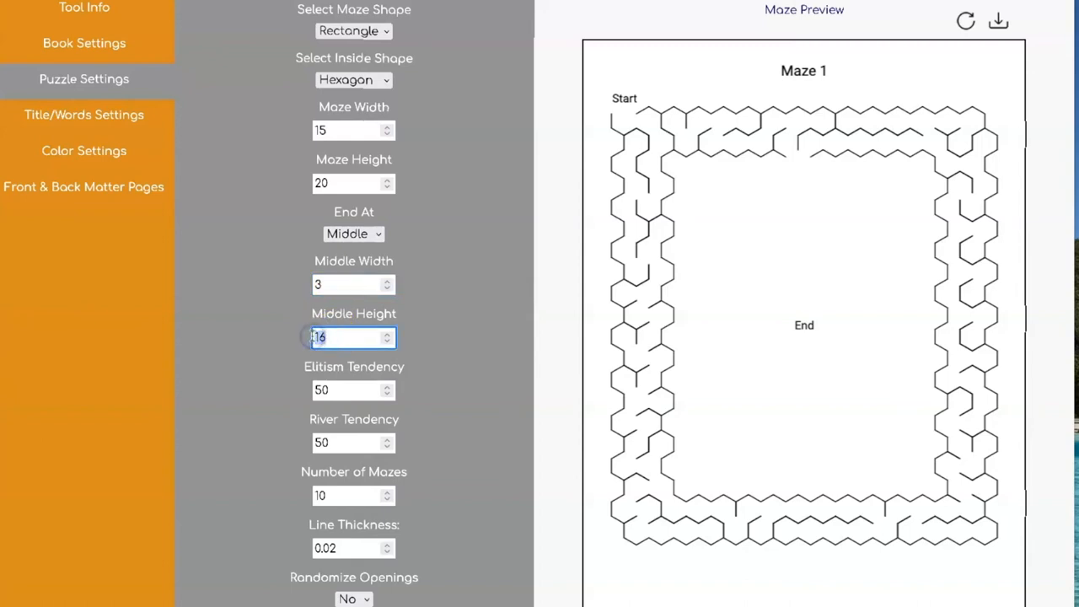
text(4)
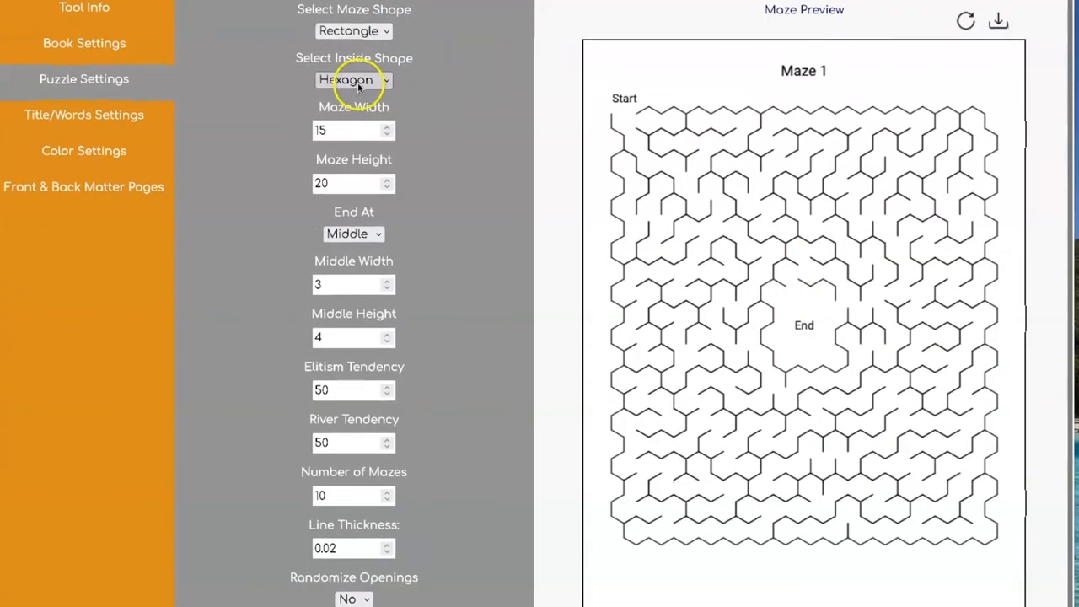
click(354, 80)
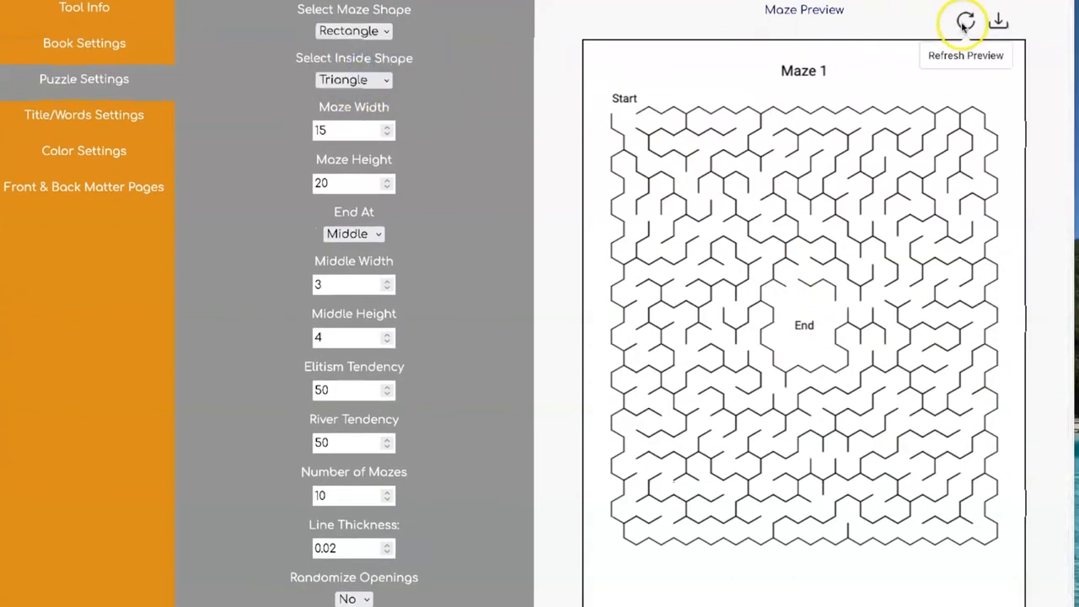
click(965, 22)
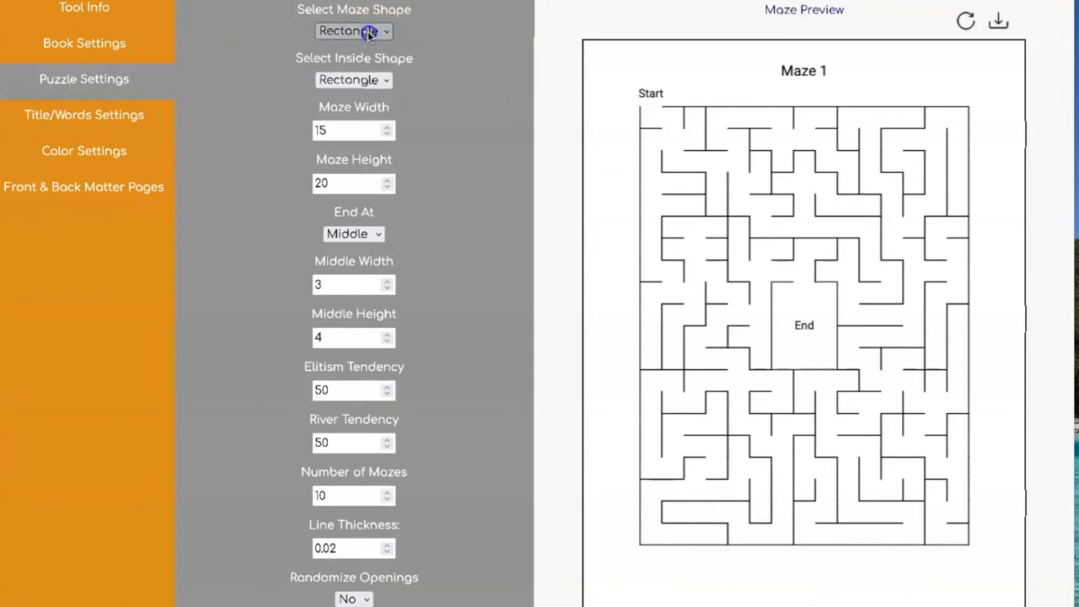
Set Maze Shape to Diamond and generate previews of the diamond maze
click(354, 30)
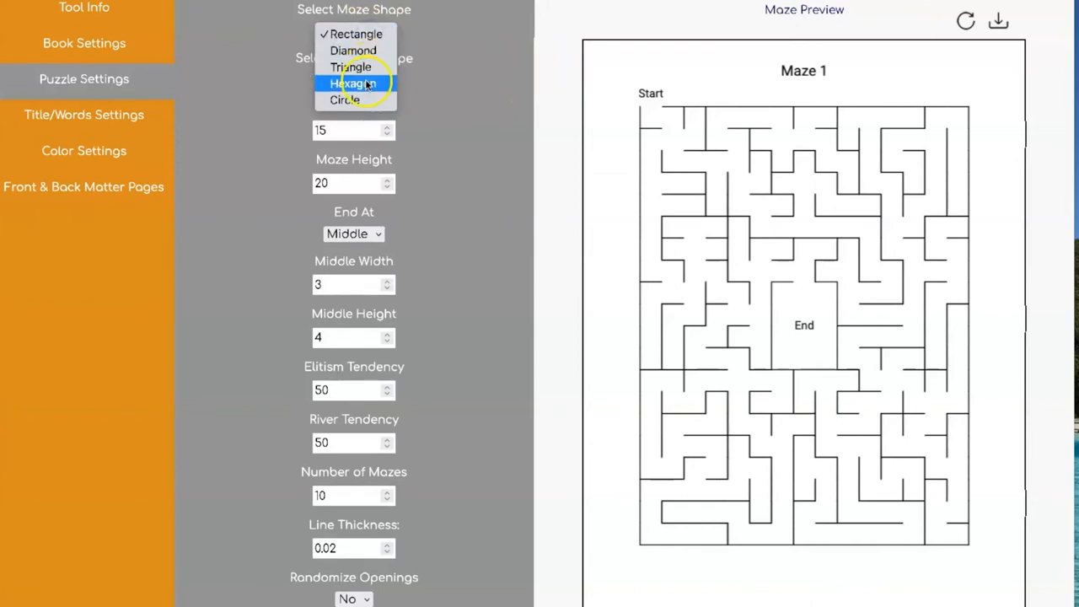
mouse_move(353, 51)
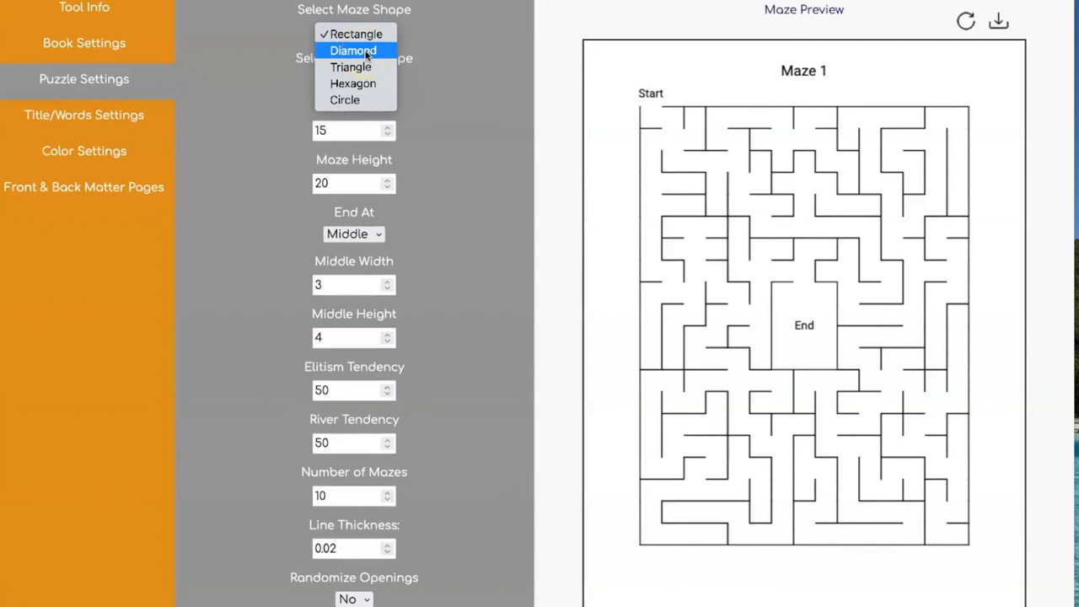
click(353, 50)
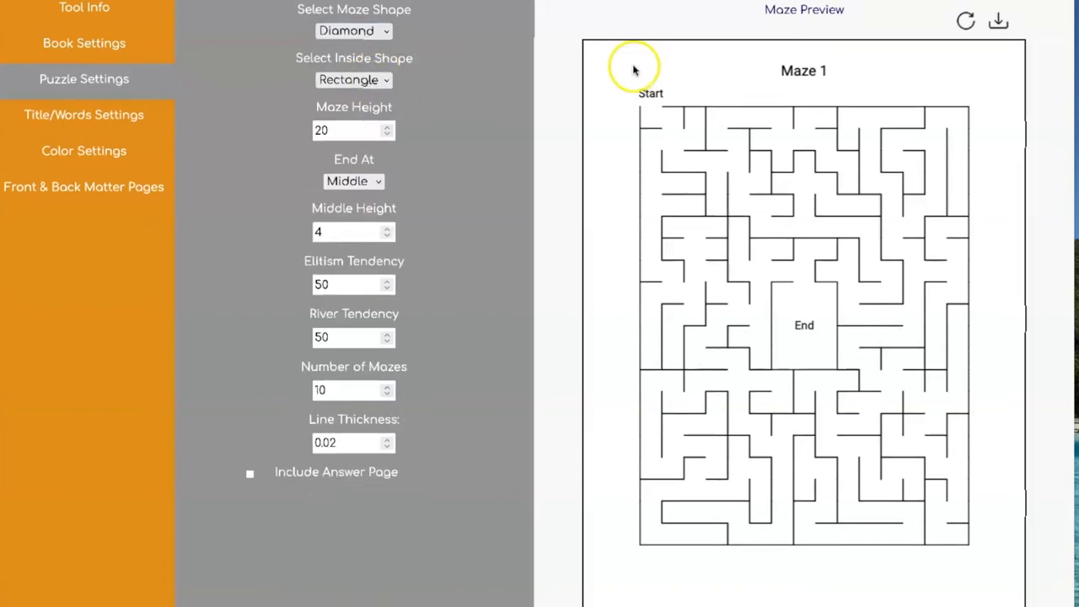
click(352, 79)
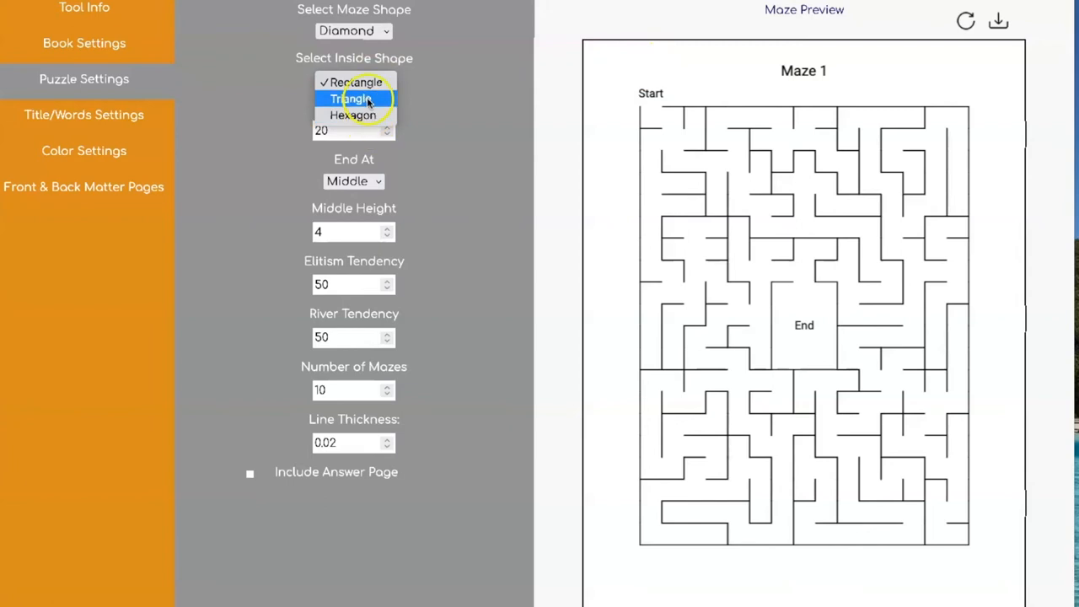
mouse_move(354, 115)
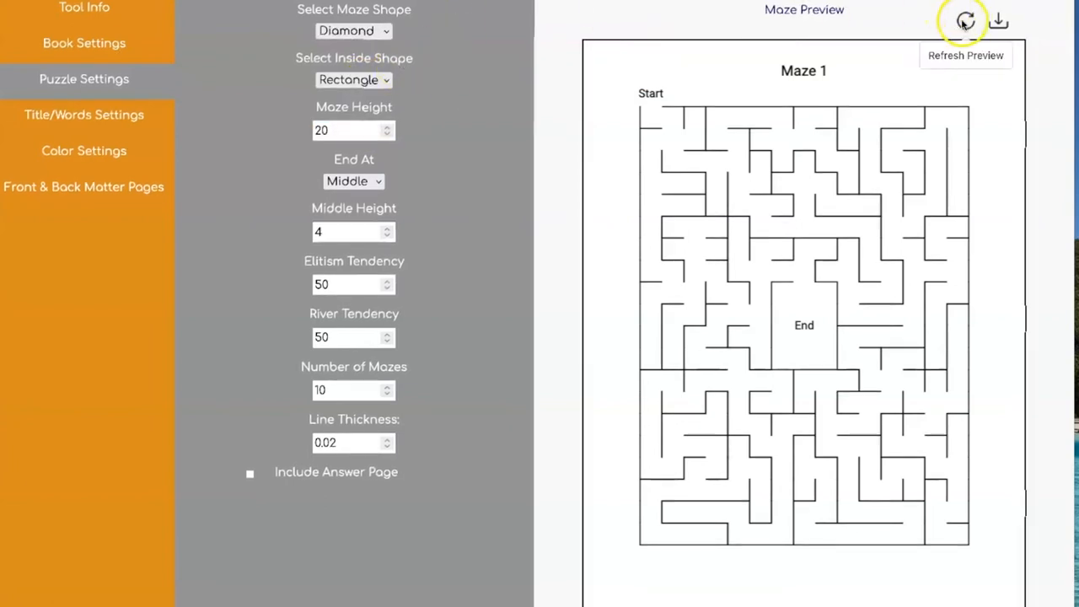
click(964, 20)
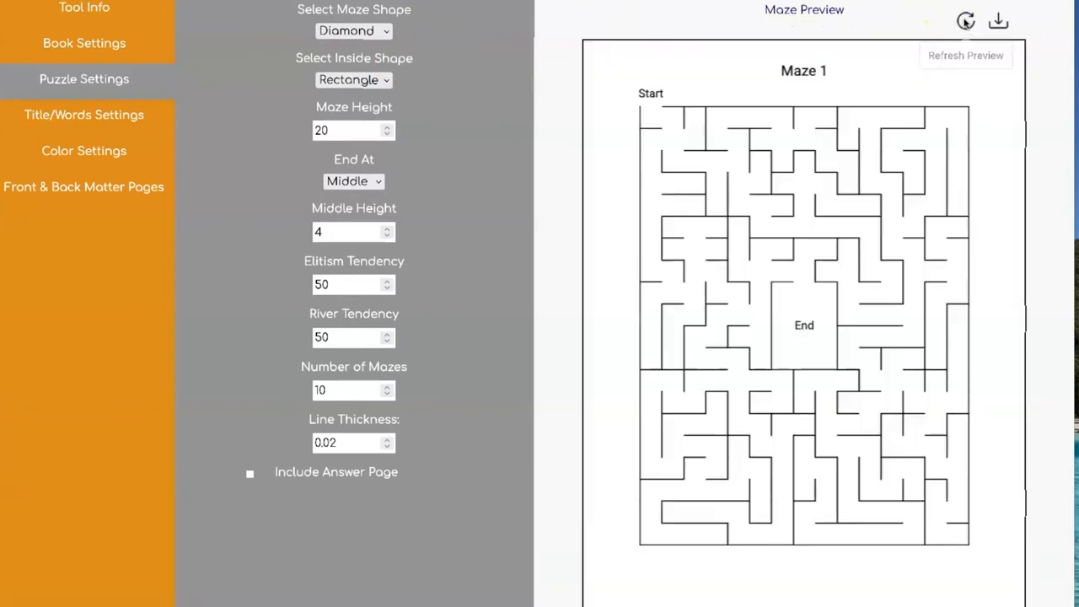
click(965, 21)
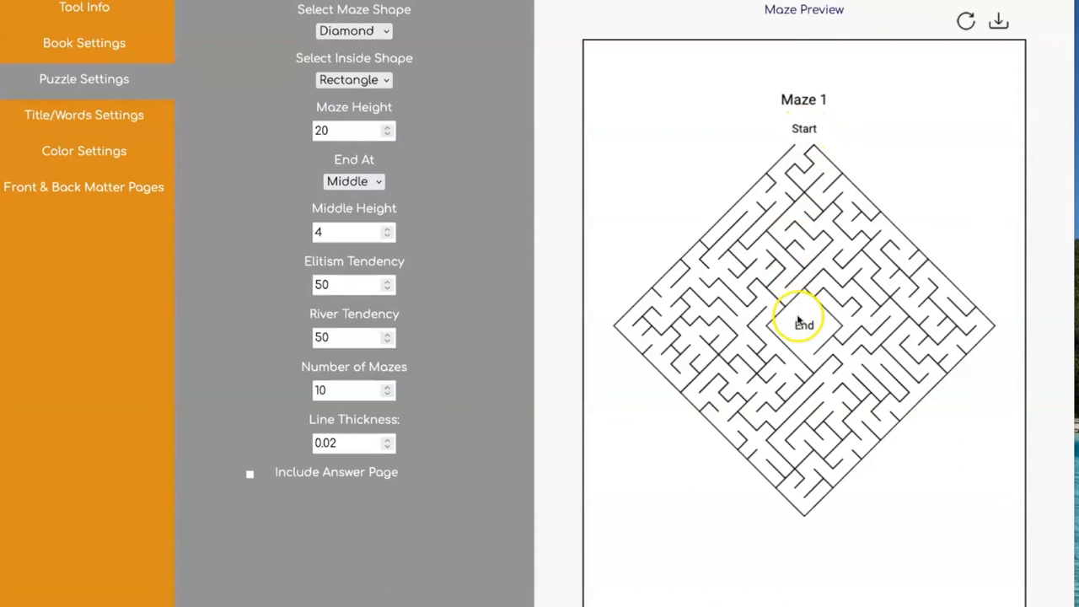
Preview the diamond maze ending at the bottom with triangular cells, then back to a middle ending
click(354, 182)
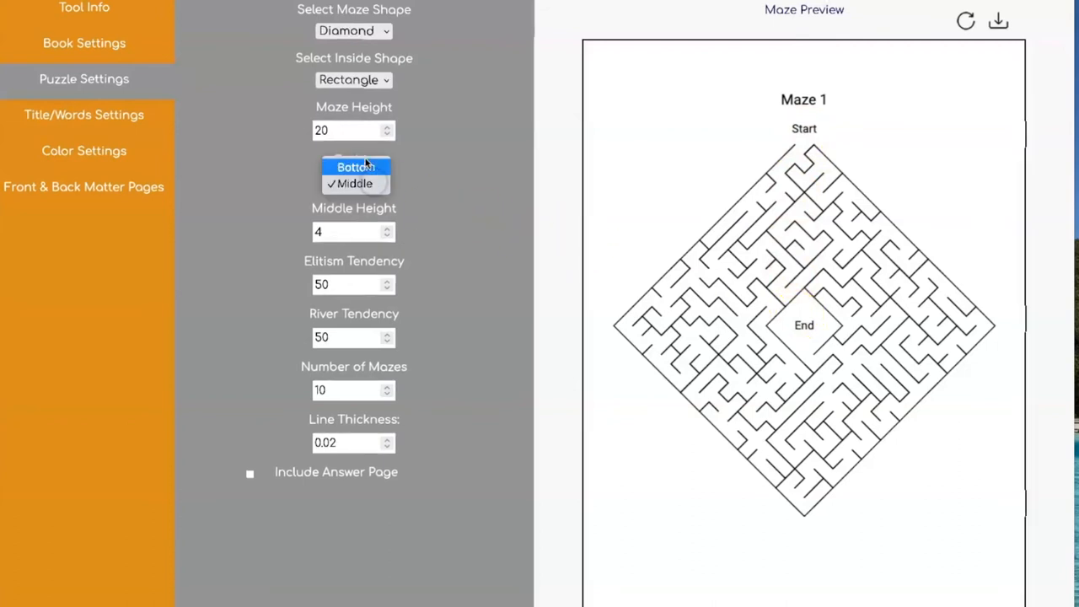
click(354, 167)
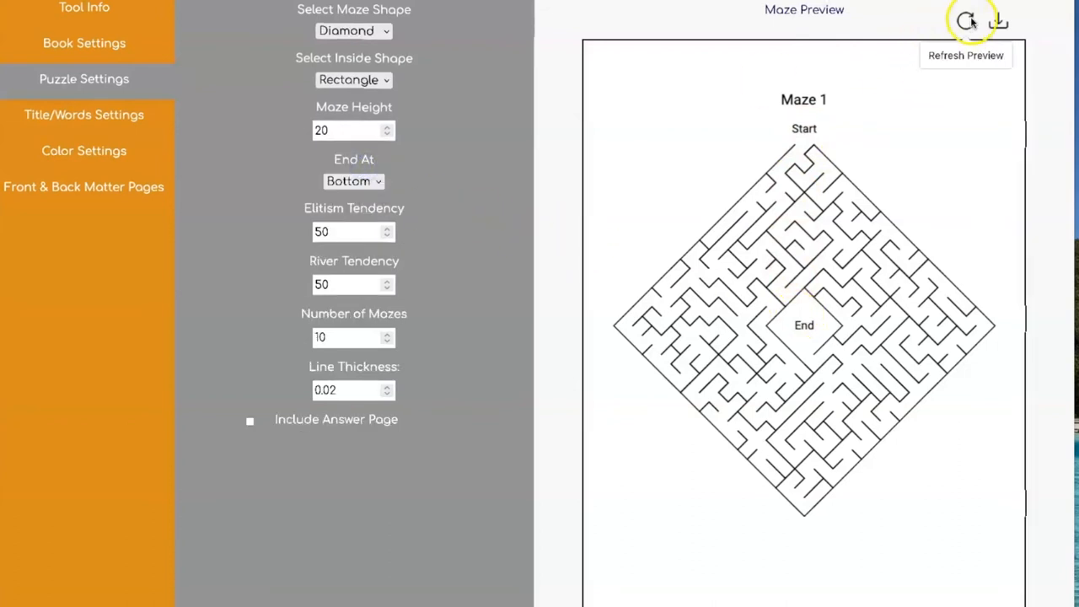
click(354, 79)
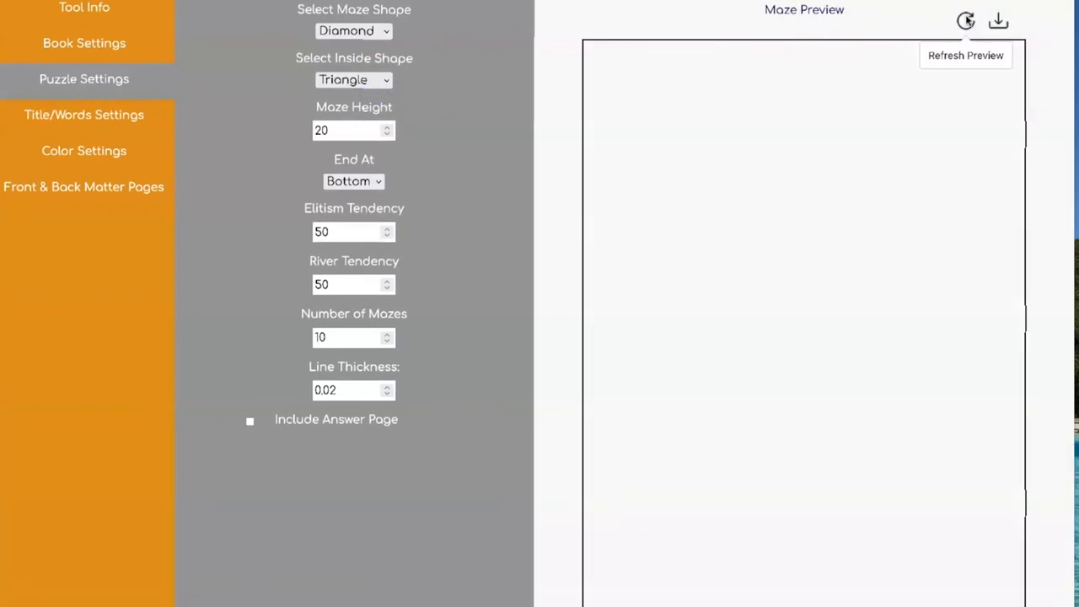
click(354, 180)
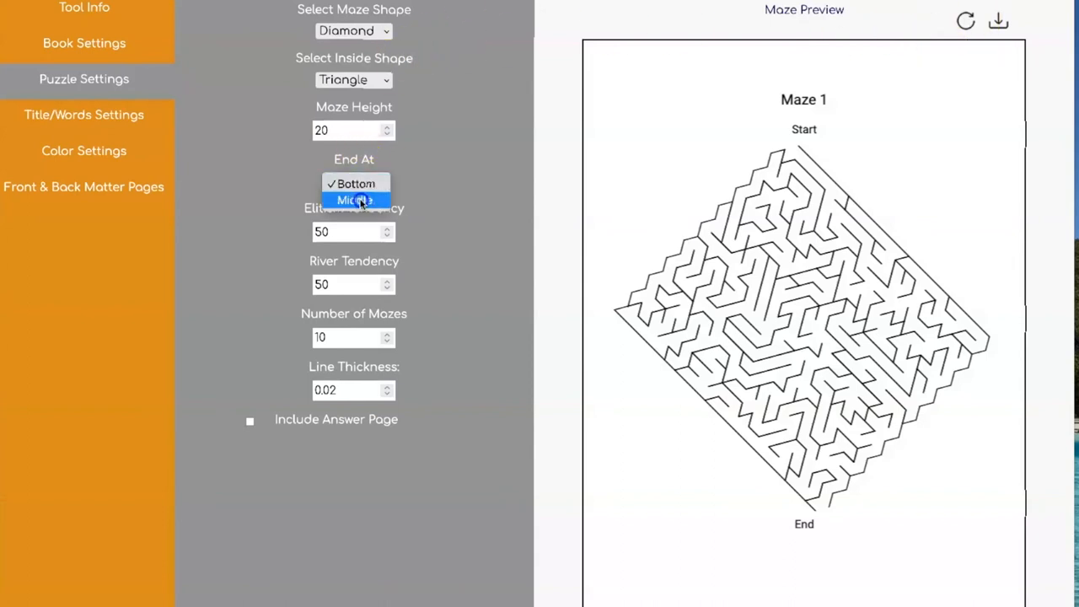
click(352, 199)
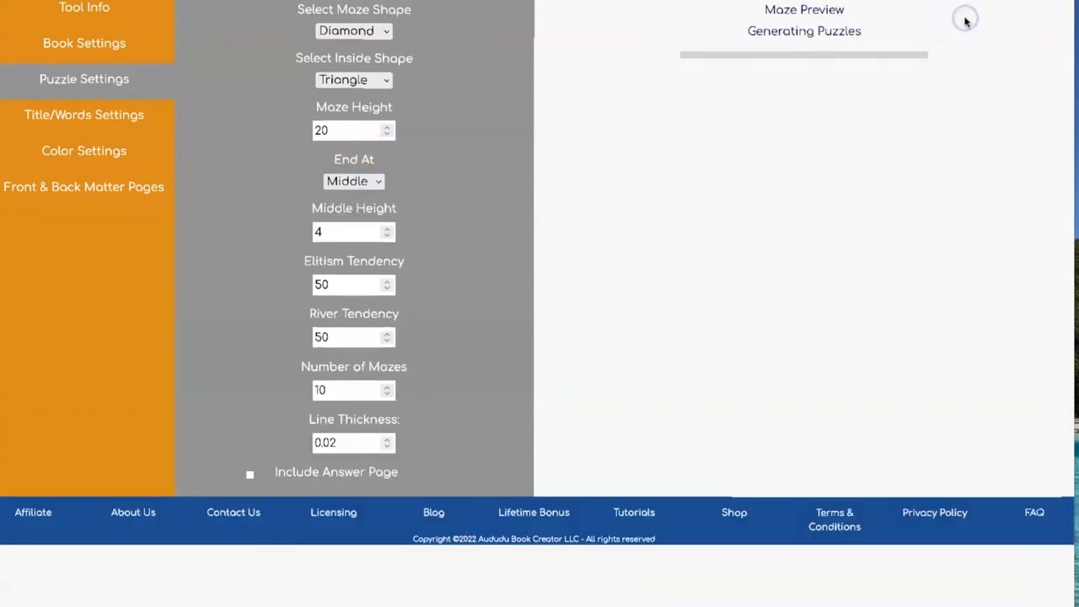
click(355, 79)
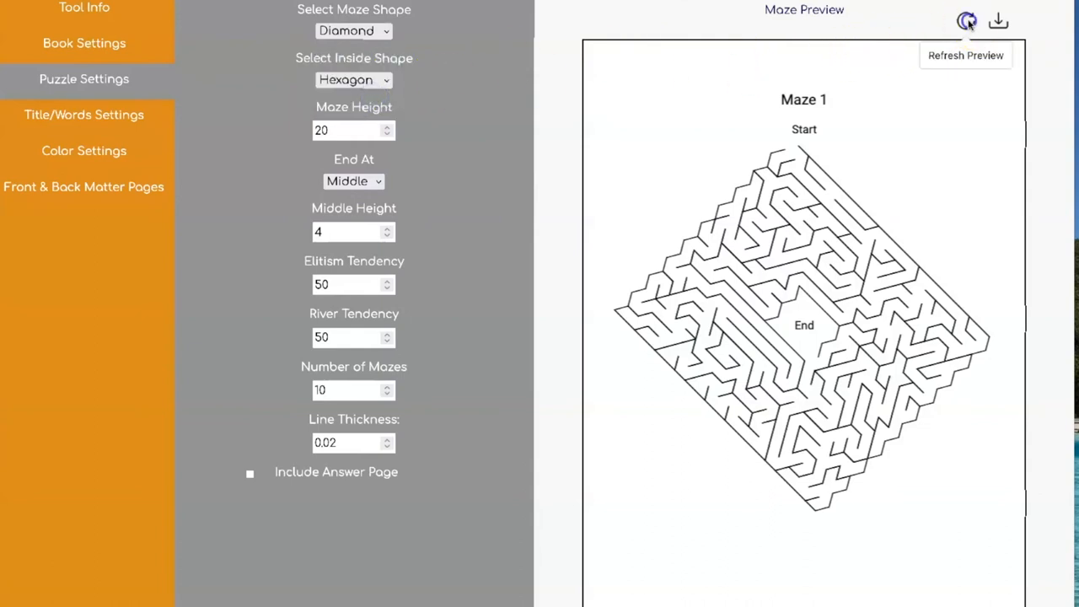
Preview the diamond maze with hexagonal cells and set it to end at the bottom
click(967, 20)
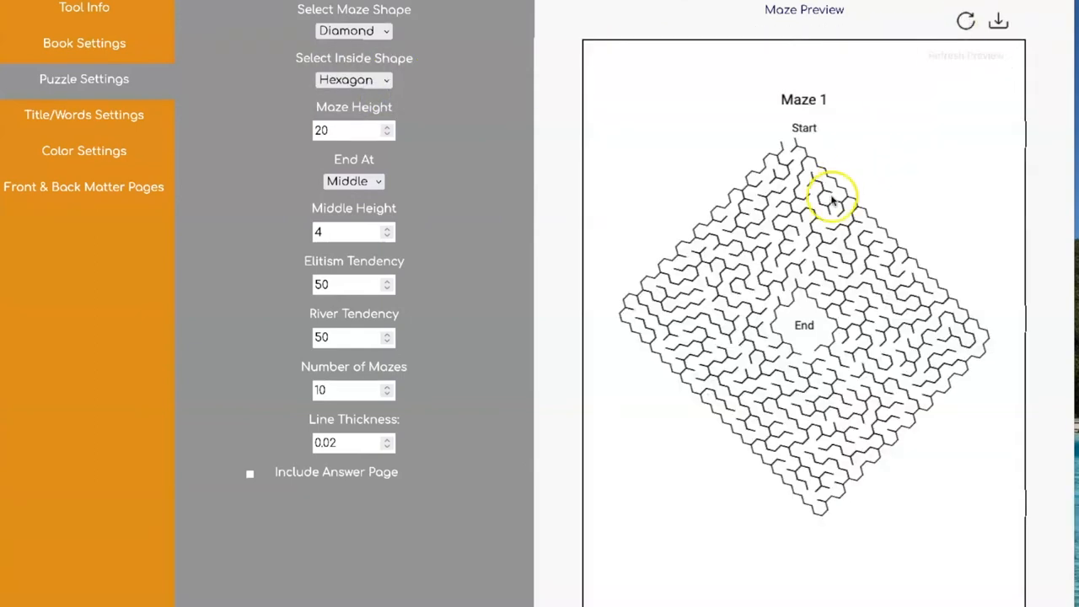
click(354, 180)
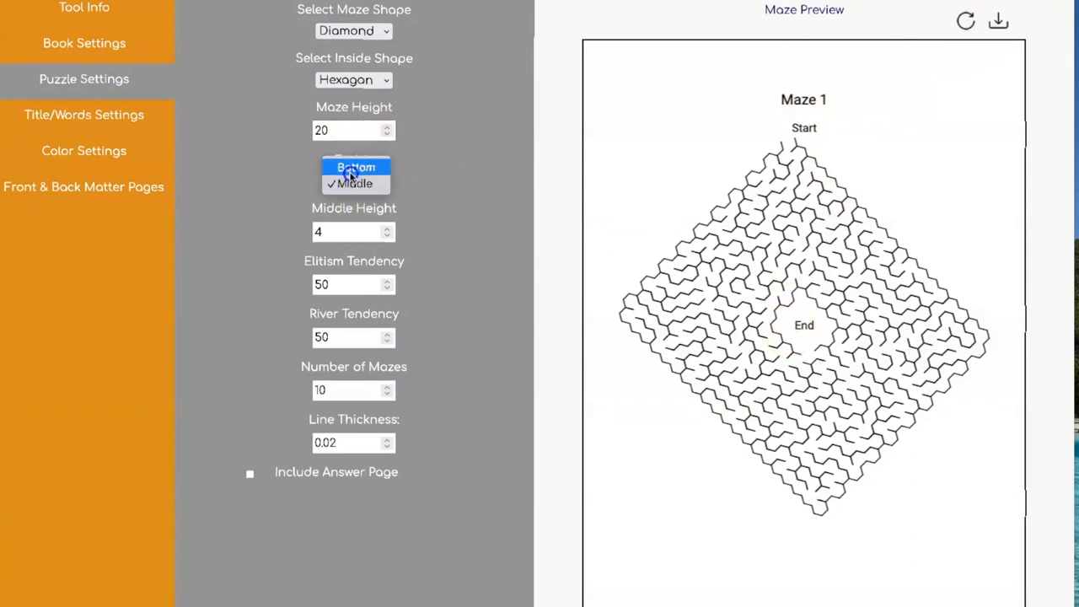
click(355, 167)
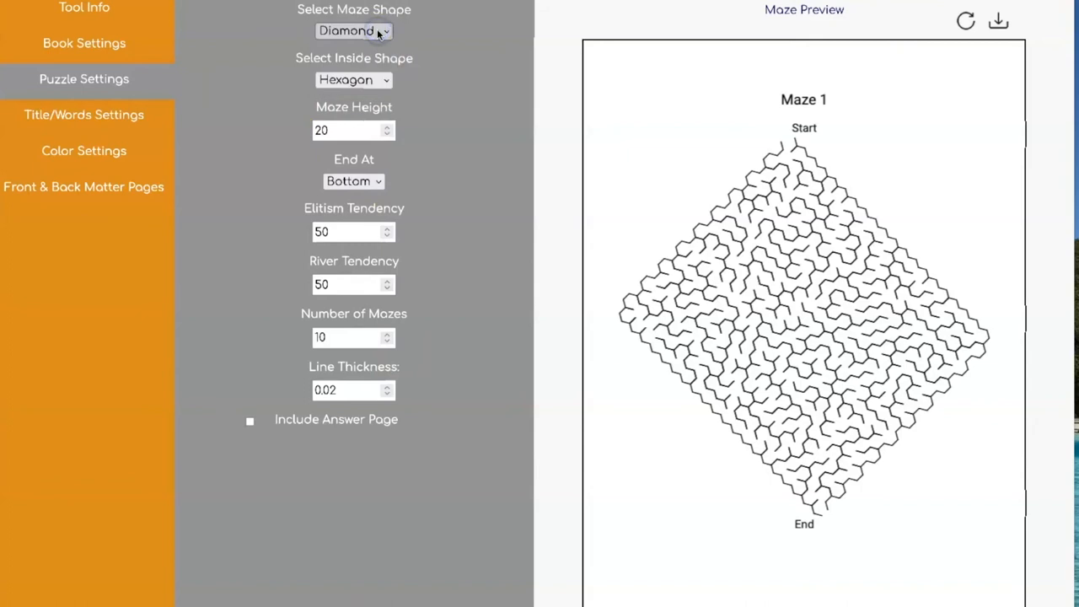
click(354, 30)
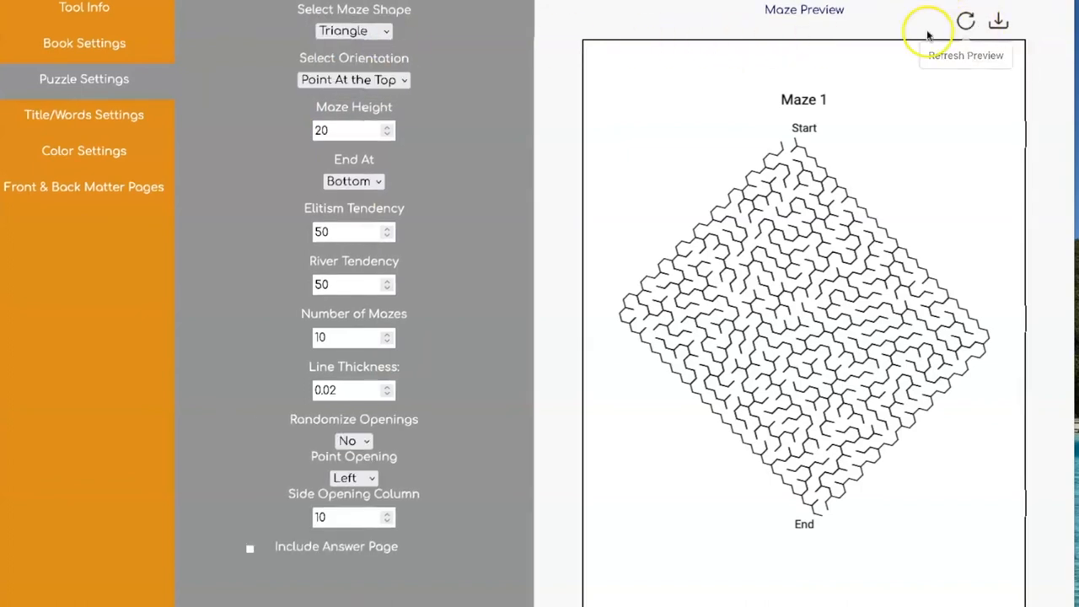
Preview the triangle maze, then flip it to Side At the Top and preview again
click(964, 21)
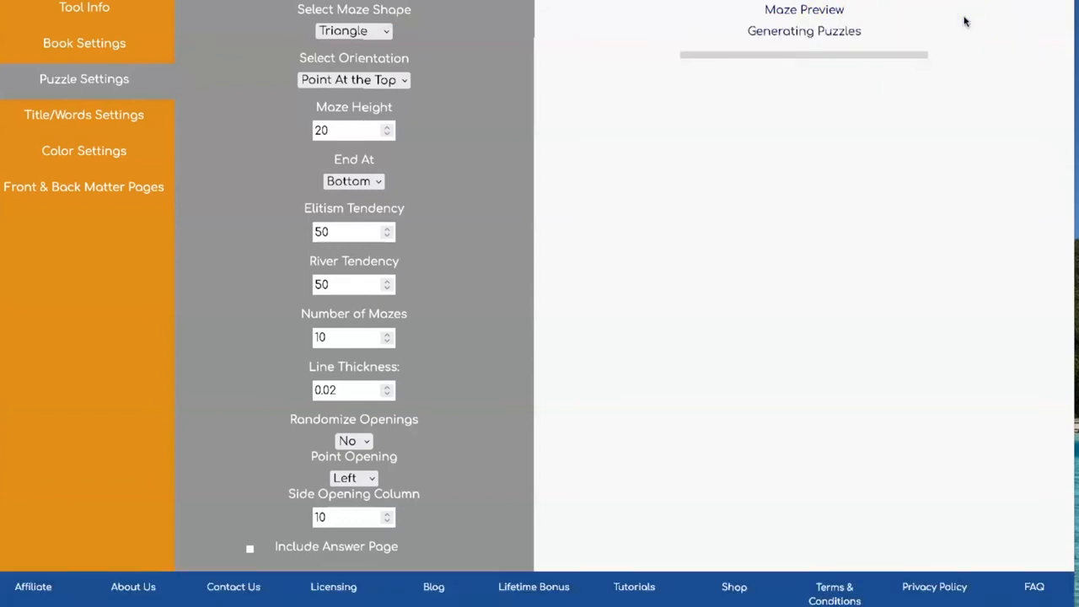
click(965, 22)
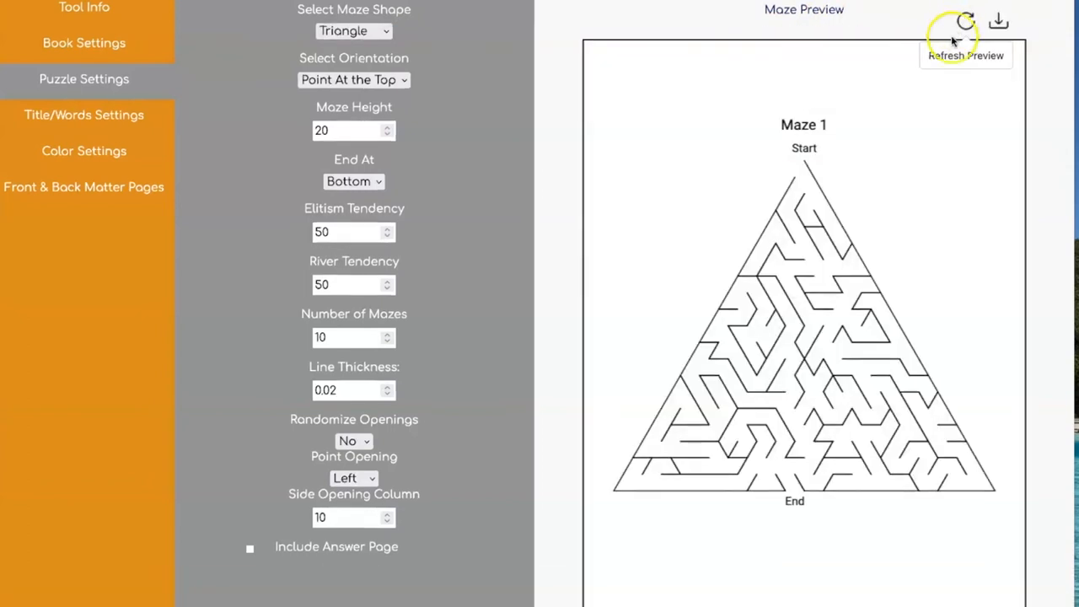
click(354, 80)
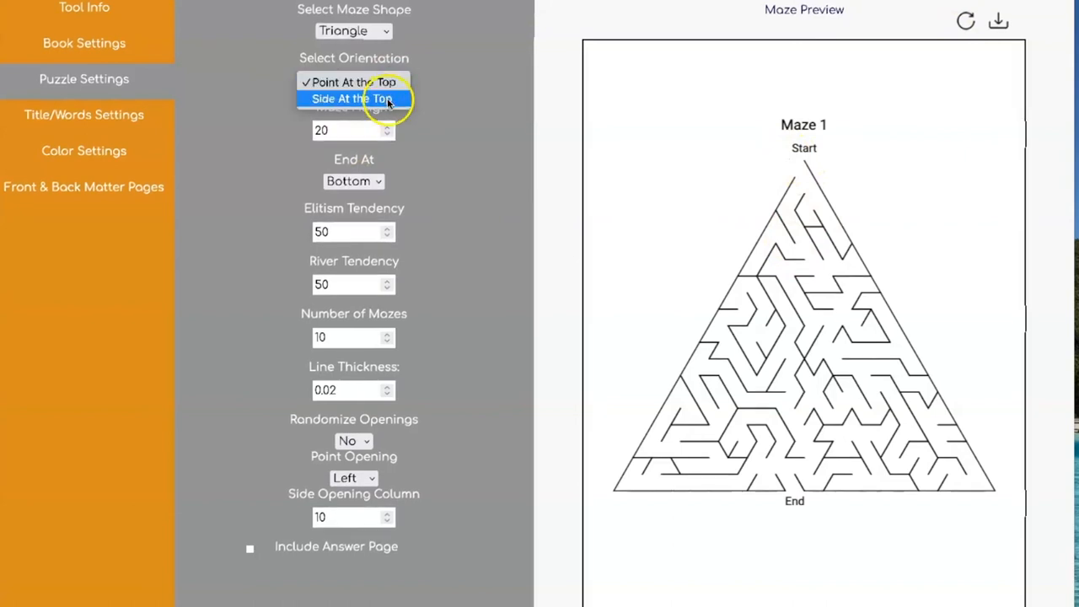
click(354, 98)
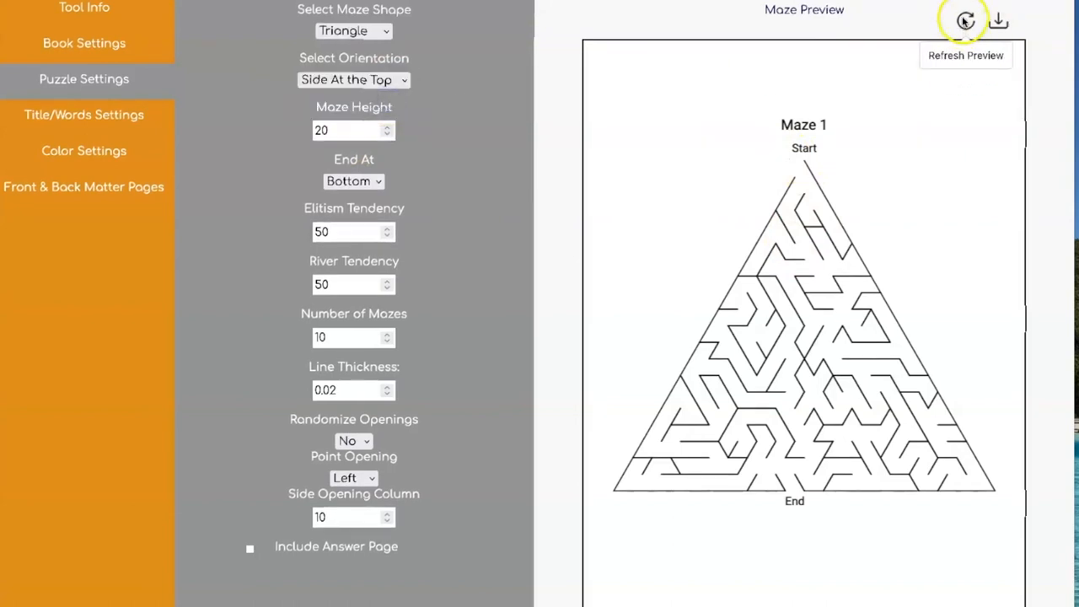
click(965, 20)
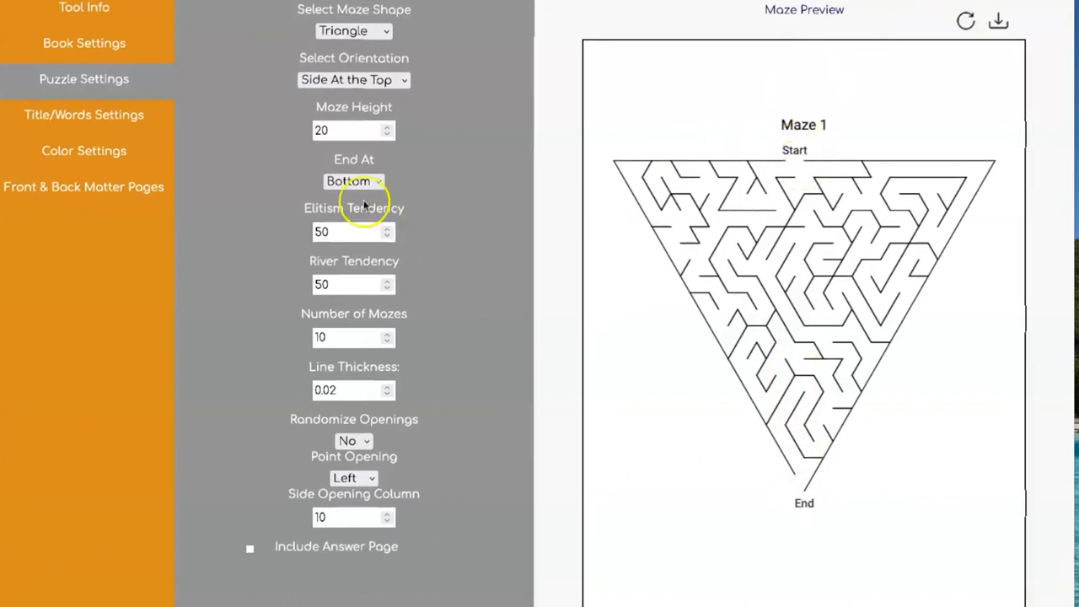
Set End At to Middle and Point At the Top, previewing the upward triangle maze
click(354, 181)
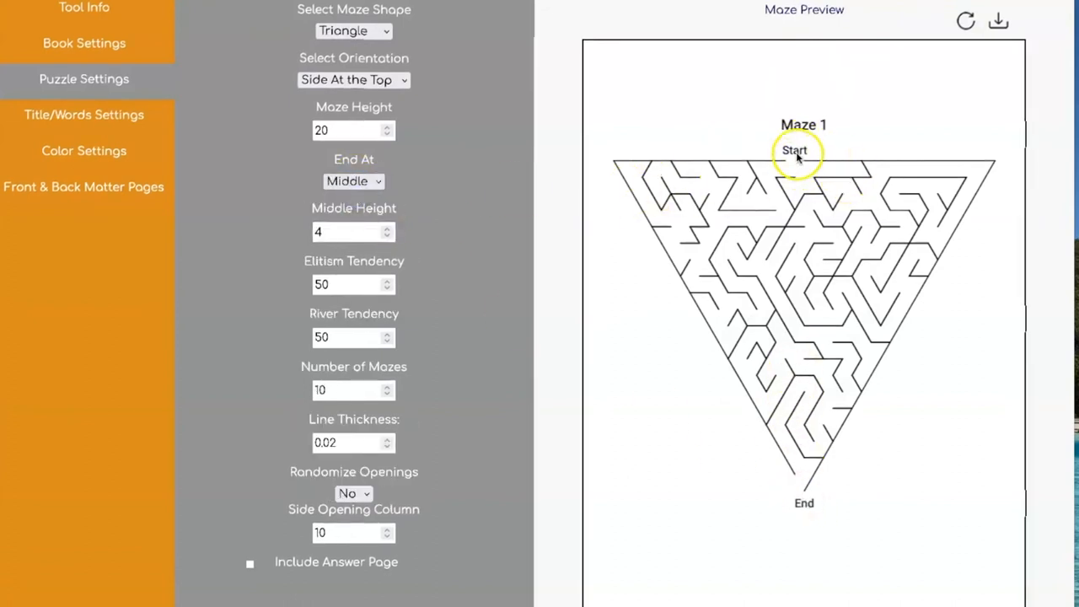
click(965, 20)
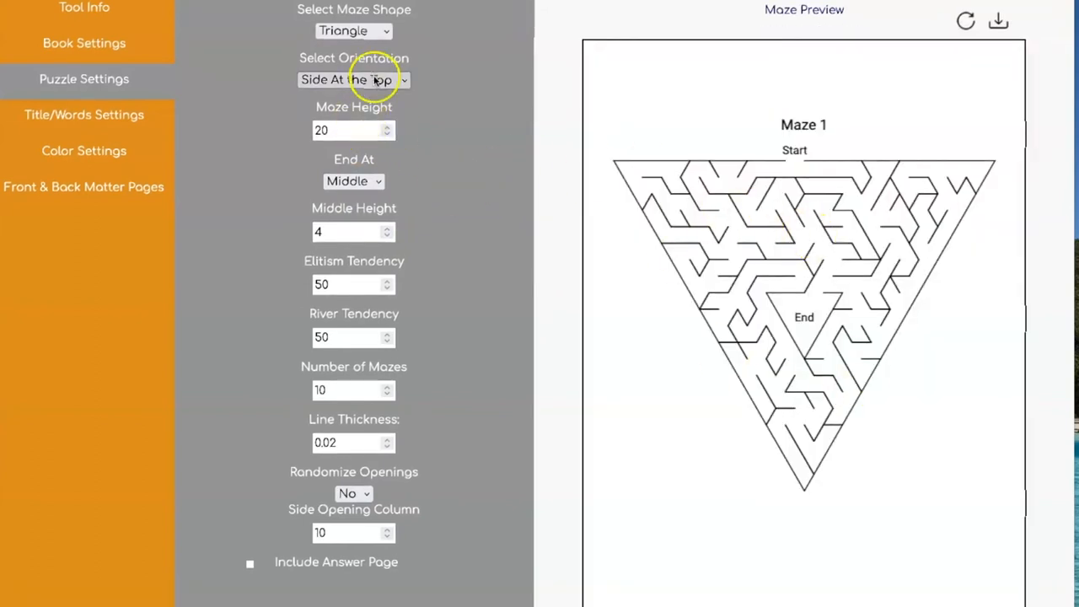
click(354, 79)
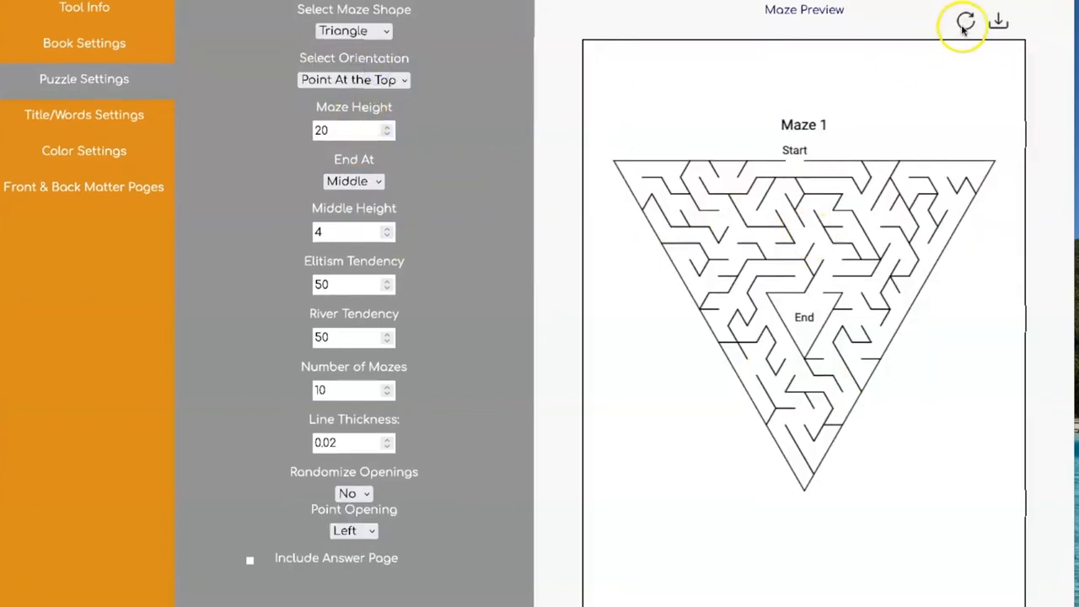
click(965, 21)
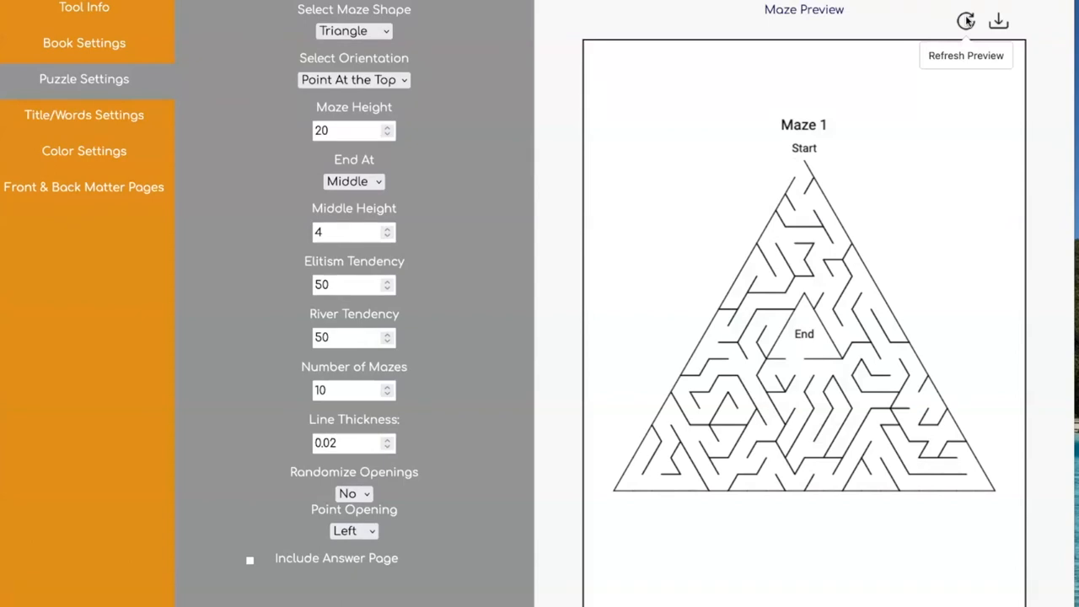
mouse_move(476, 466)
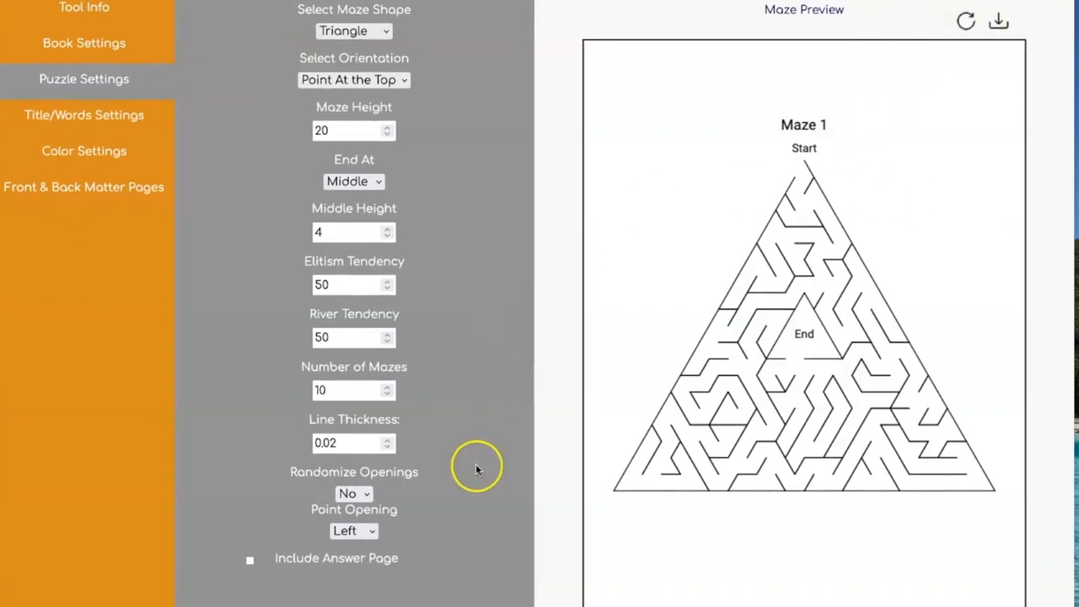
Set Maze Shape to Hexagon with Side At the Top orientation and refresh the preview
click(352, 30)
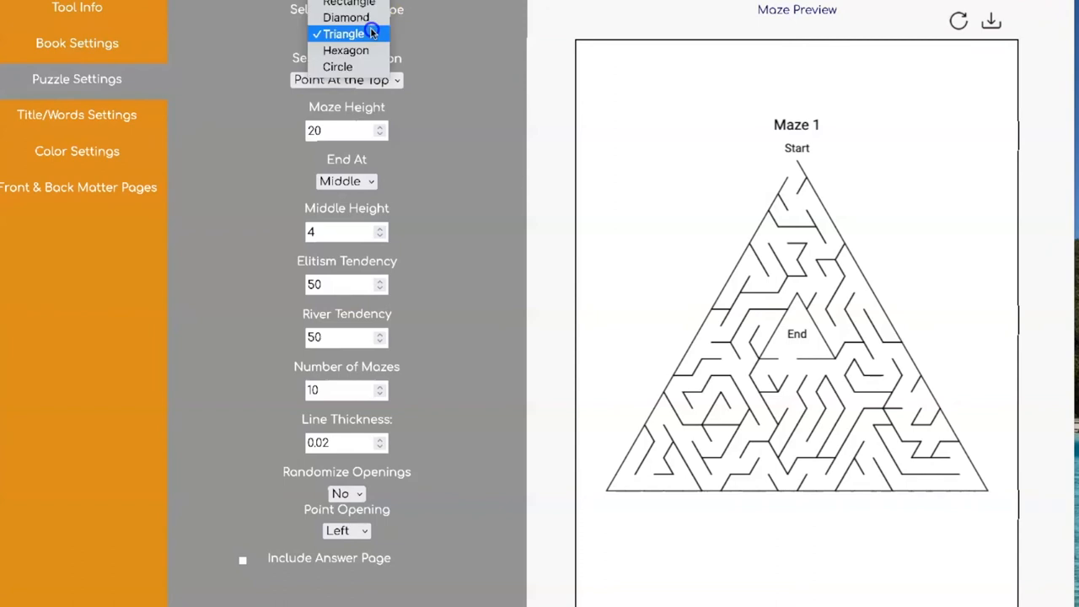
click(346, 51)
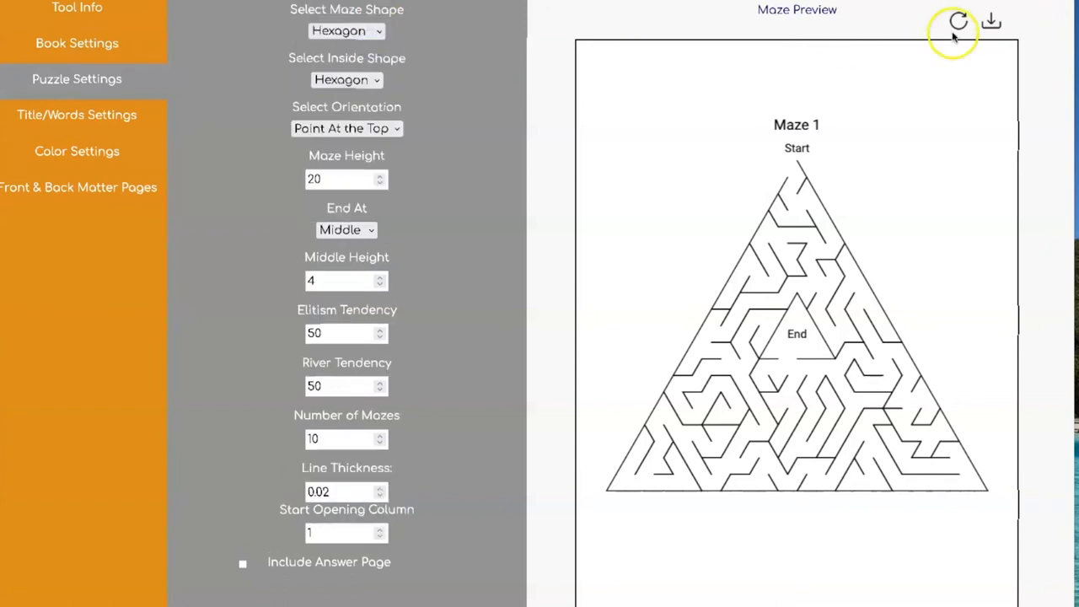
click(958, 20)
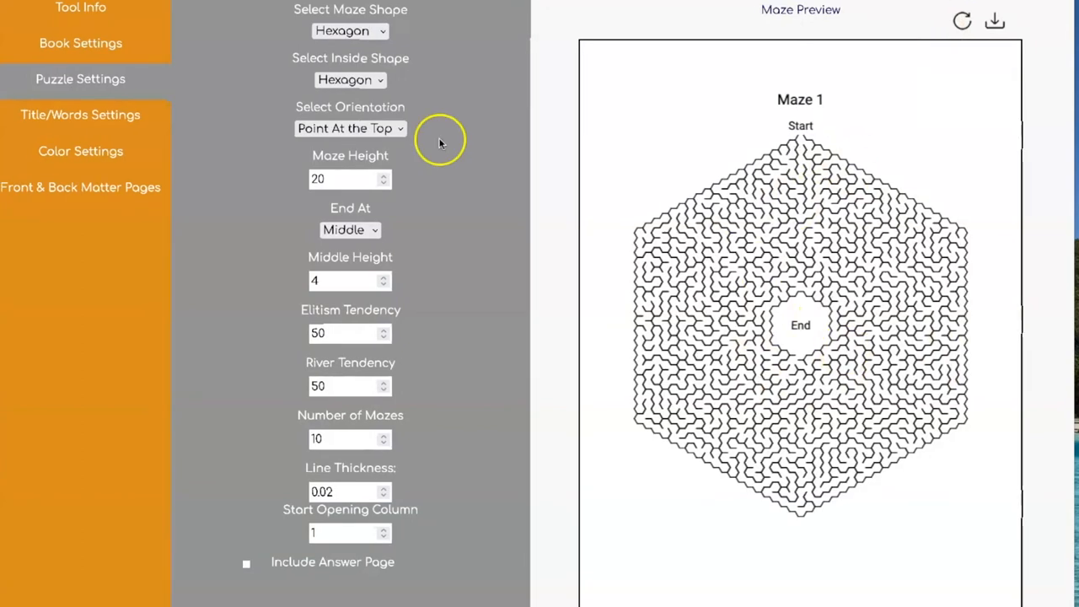
click(349, 128)
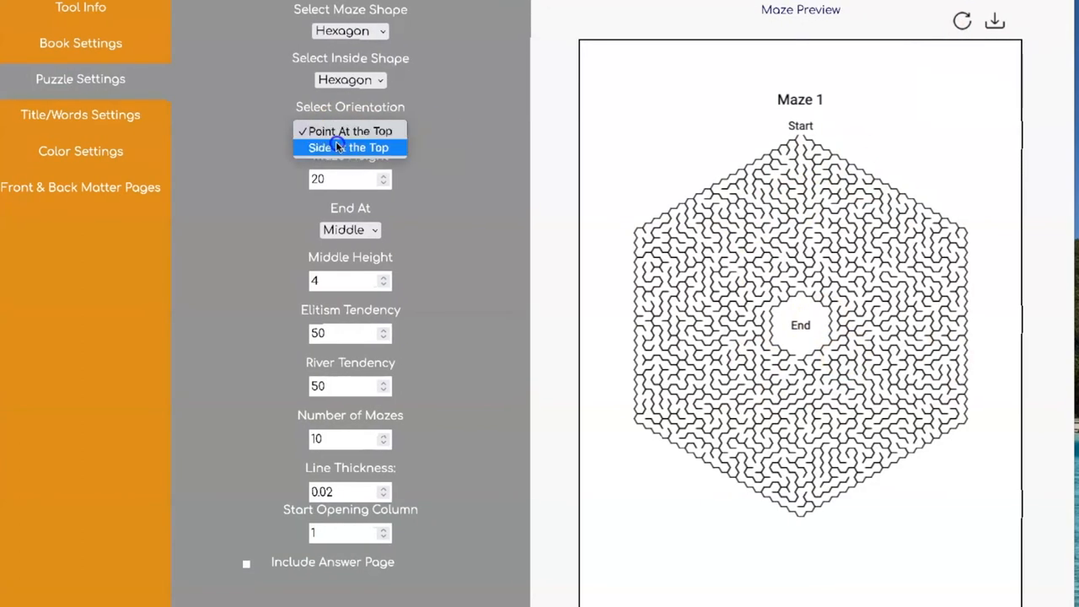
click(349, 147)
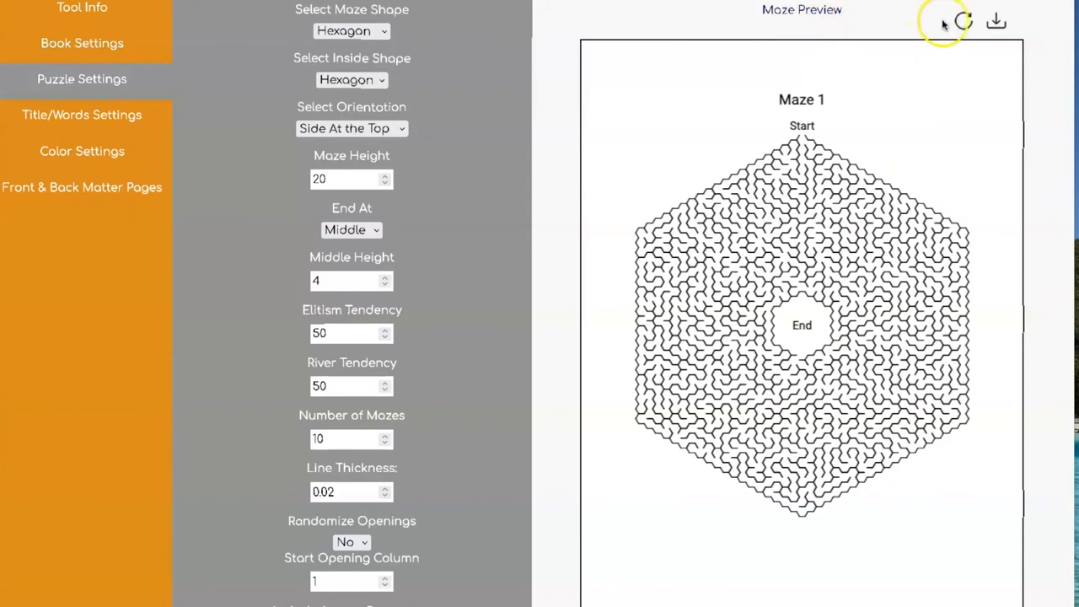
click(965, 20)
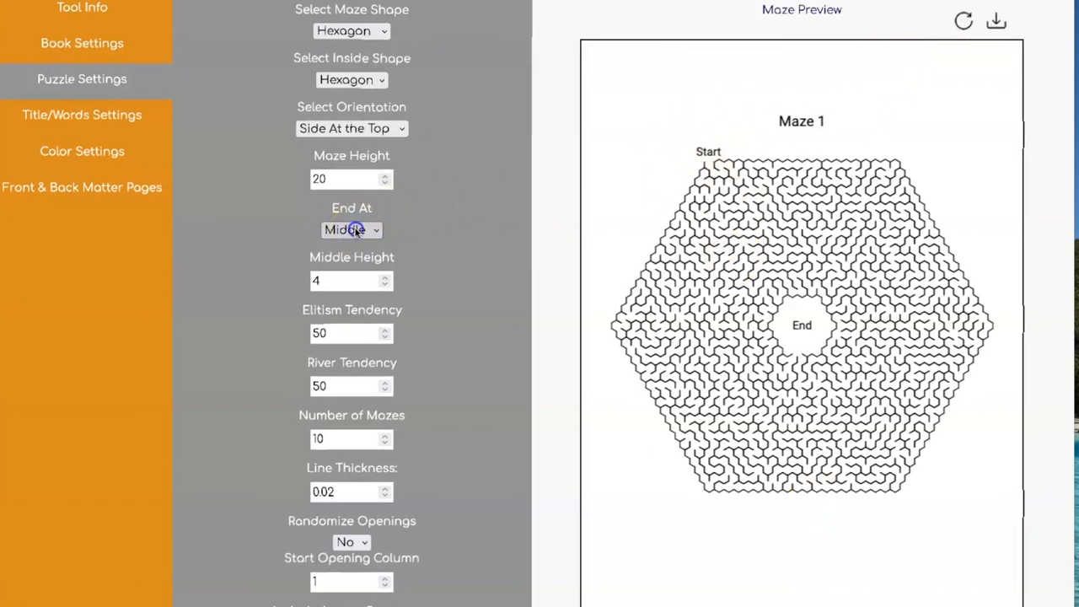
Set End At to Bottom and regenerate the hexagon maze preview
click(350, 230)
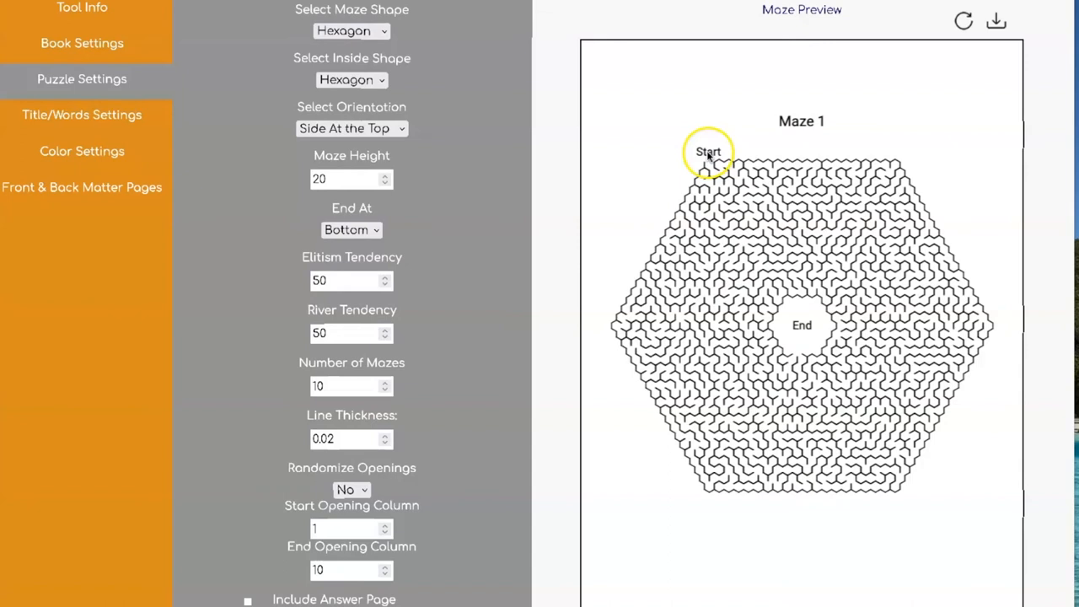
click(964, 20)
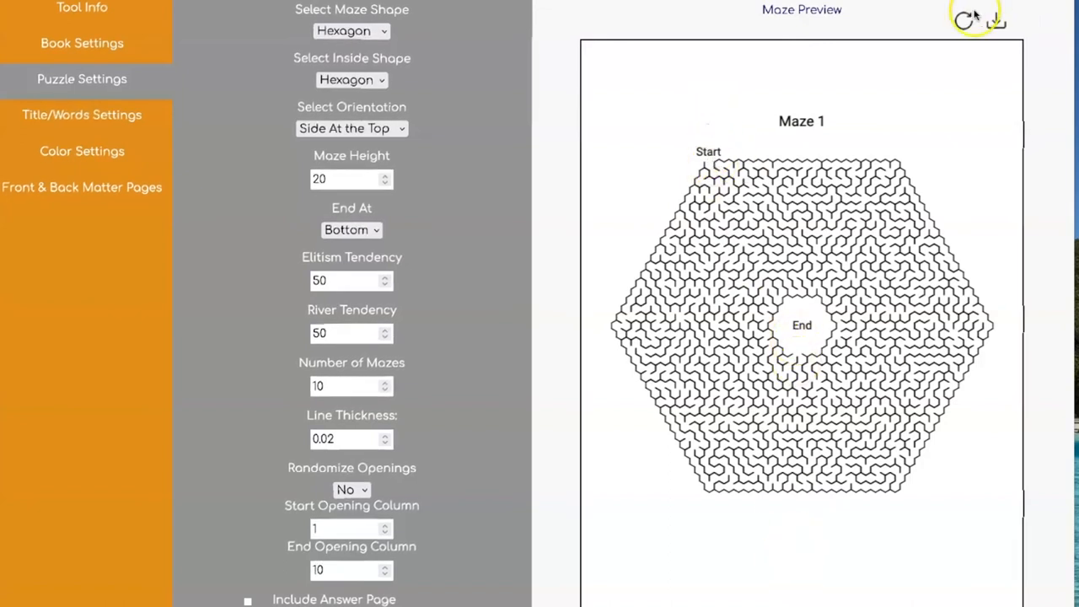
click(965, 21)
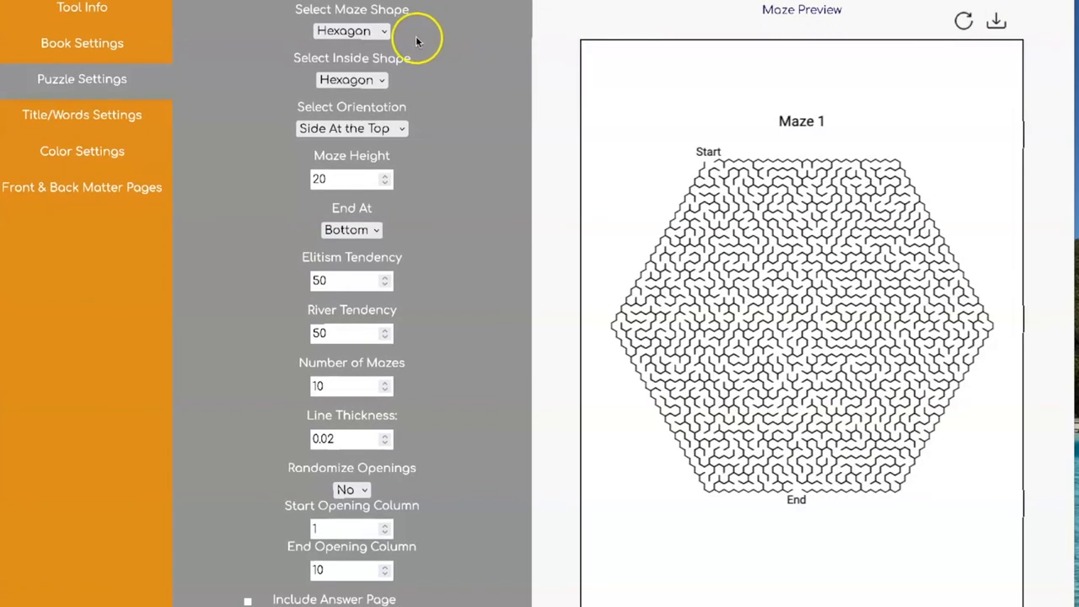
Use Triangle inside shape and a Middle ending for the hexagon maze, refreshing the preview
click(351, 79)
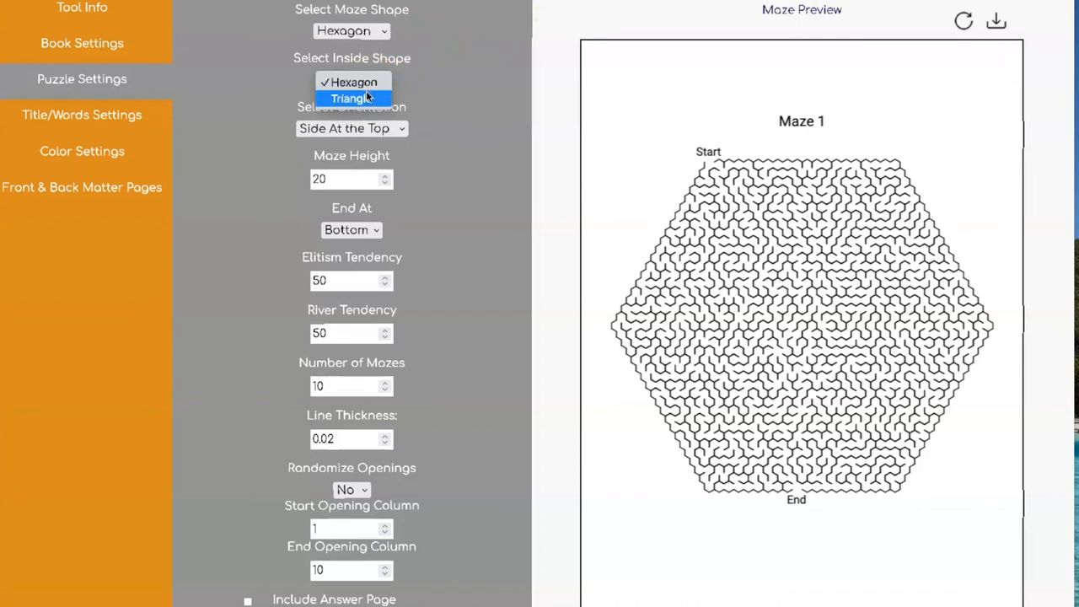
click(351, 98)
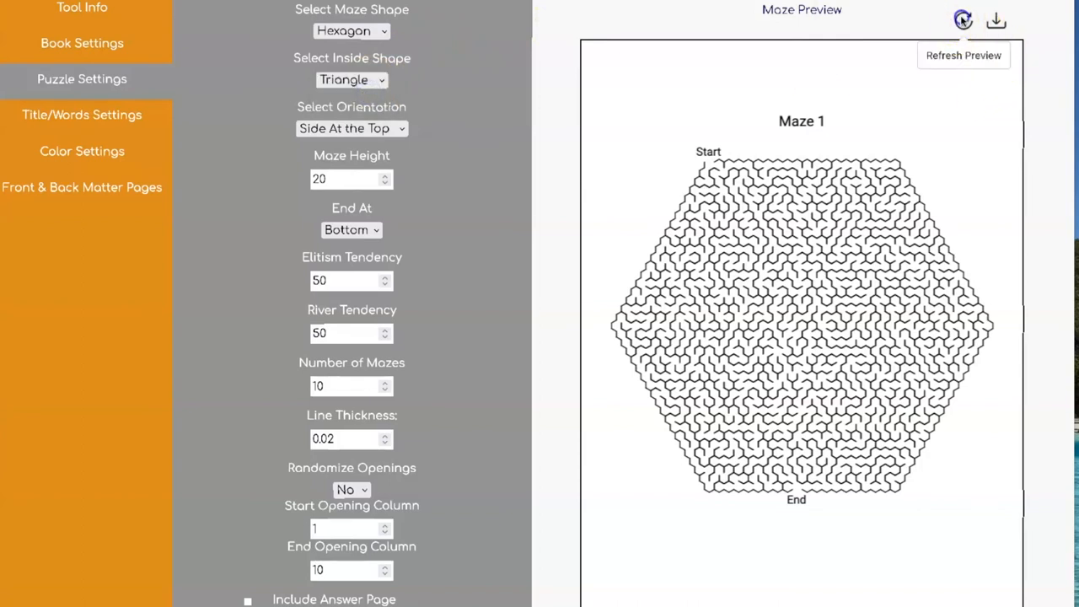
click(963, 20)
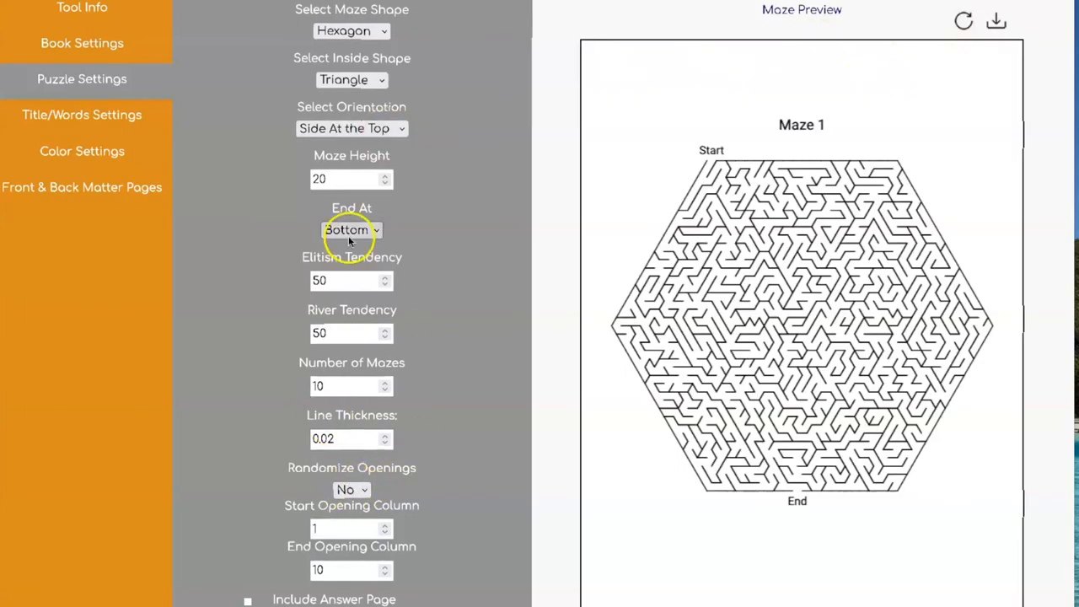
click(351, 230)
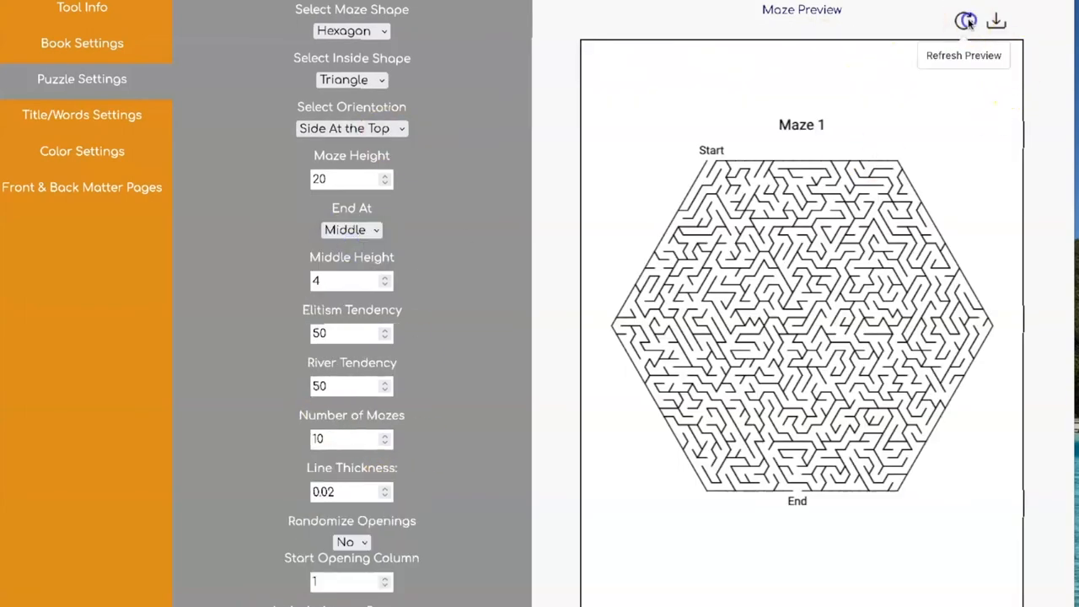
click(965, 21)
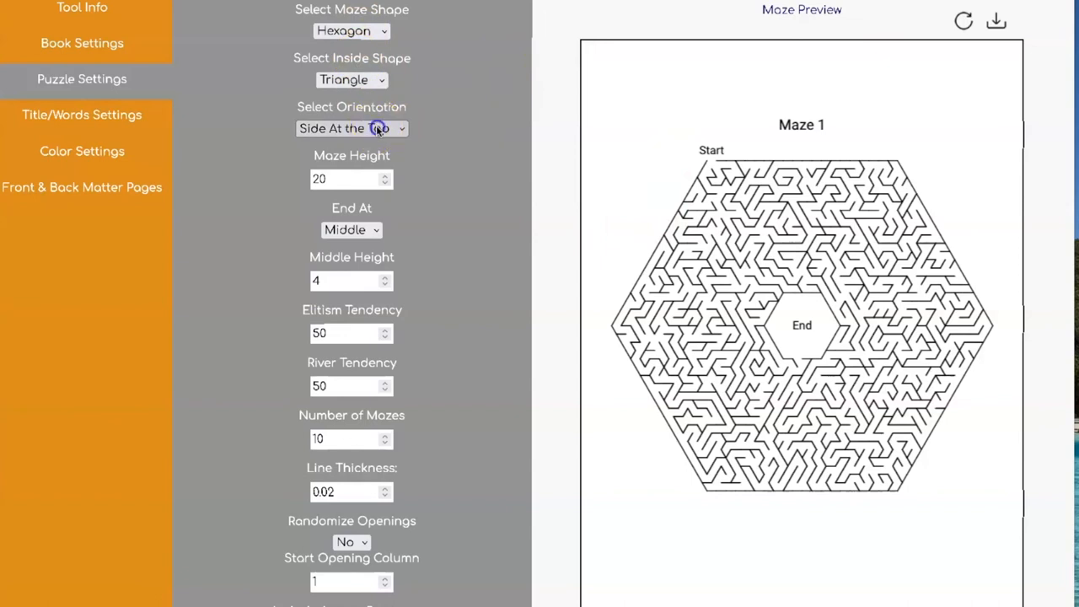
Set Orientation to Point At the Top and regenerate the hexagon maze preview
click(351, 128)
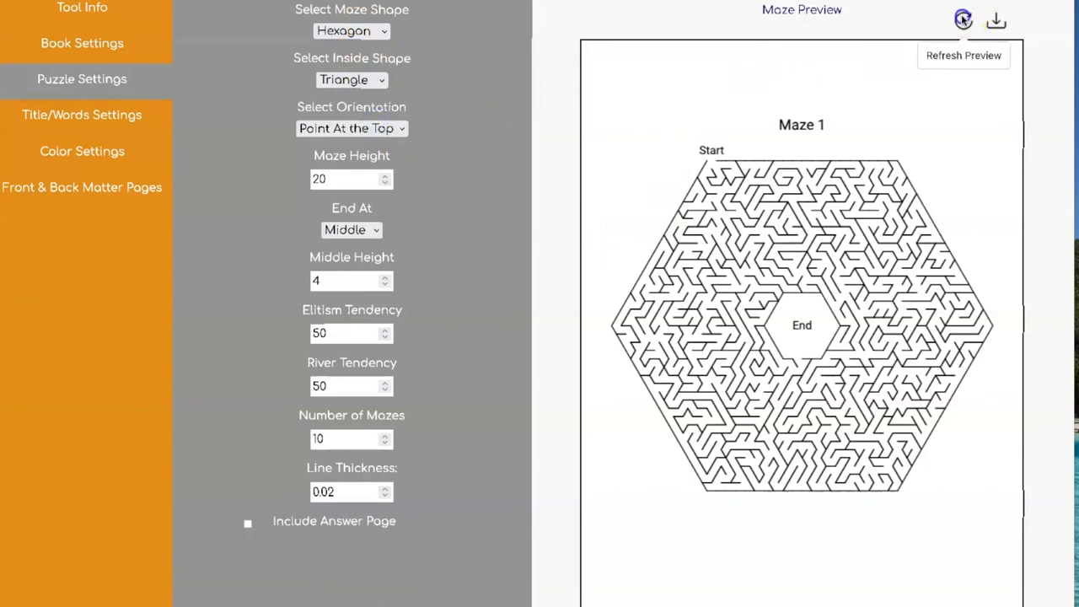
click(964, 20)
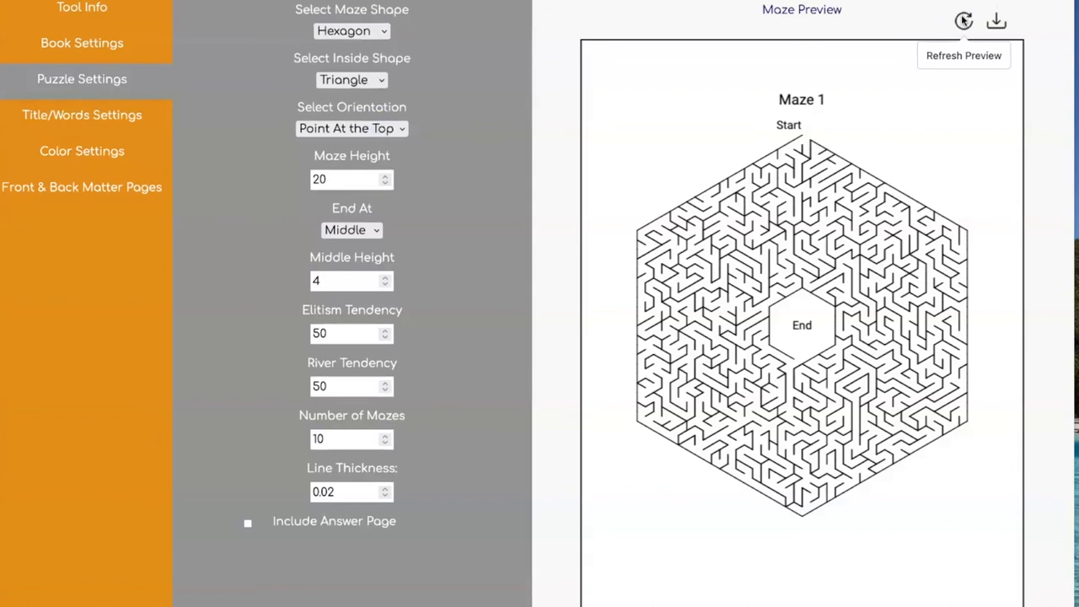
click(965, 21)
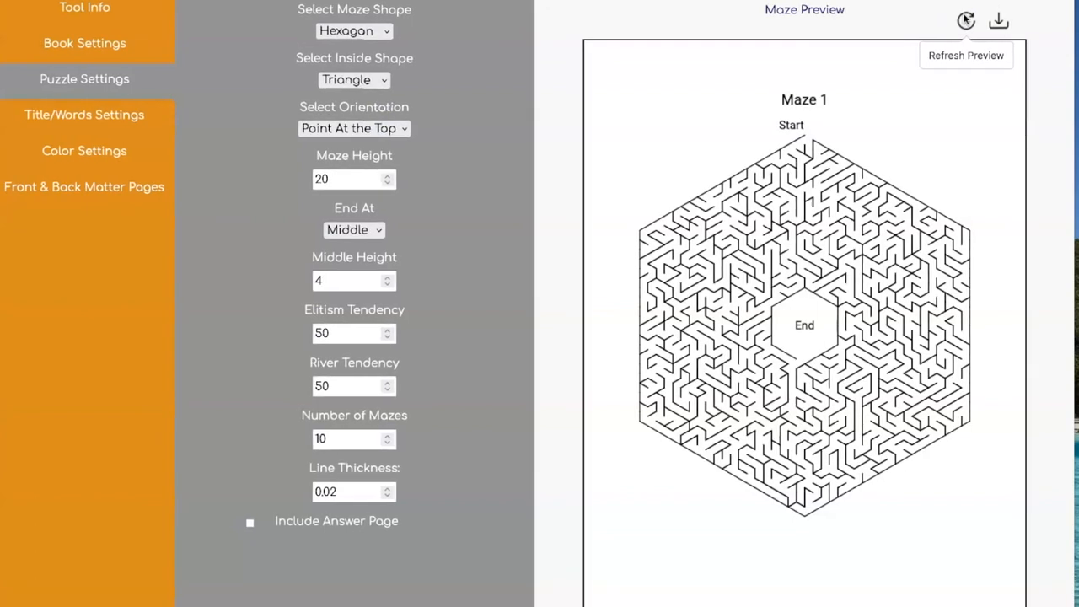
click(354, 30)
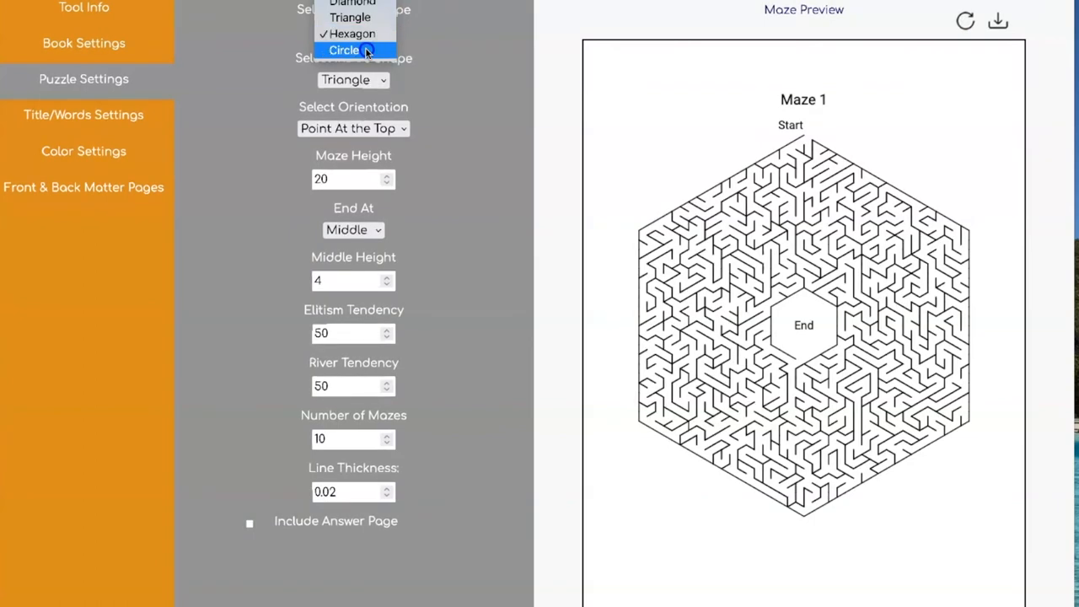
Preview a Circle maze at Hard difficulty with a central End area, radius 20
click(344, 51)
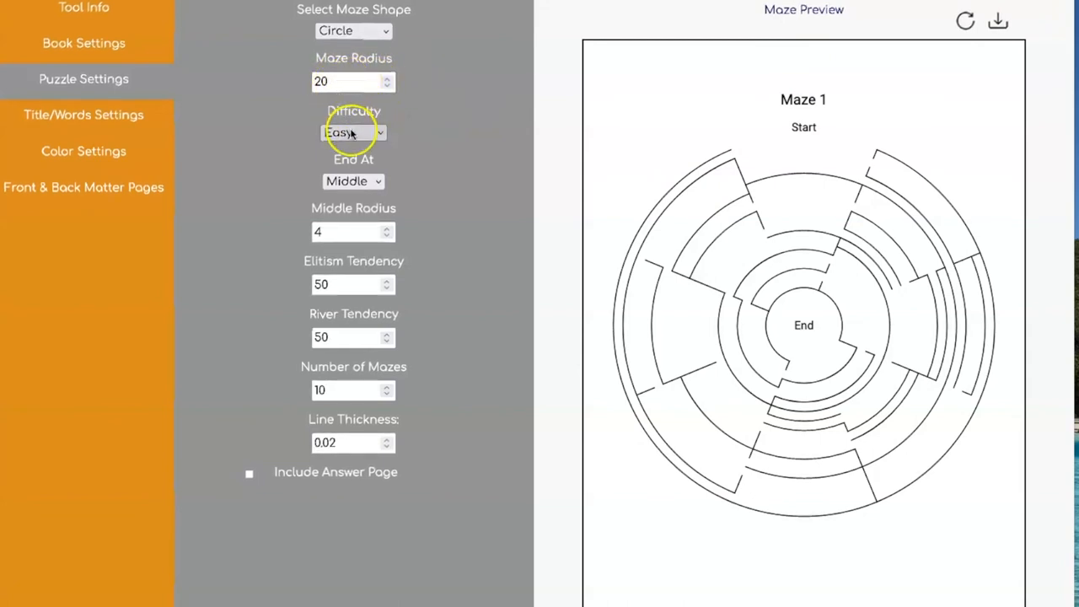
click(354, 131)
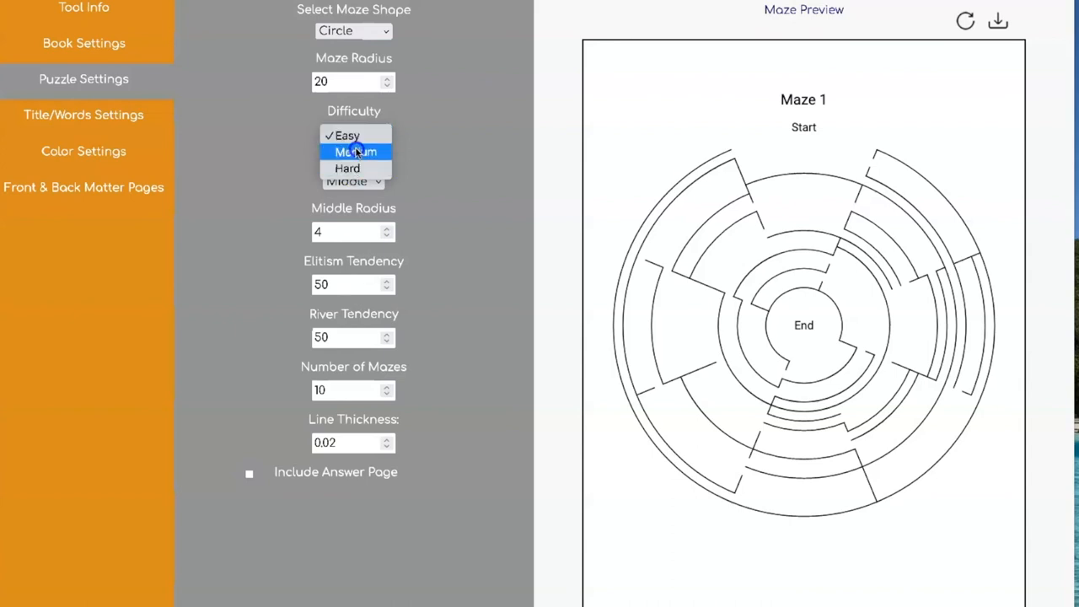
click(354, 152)
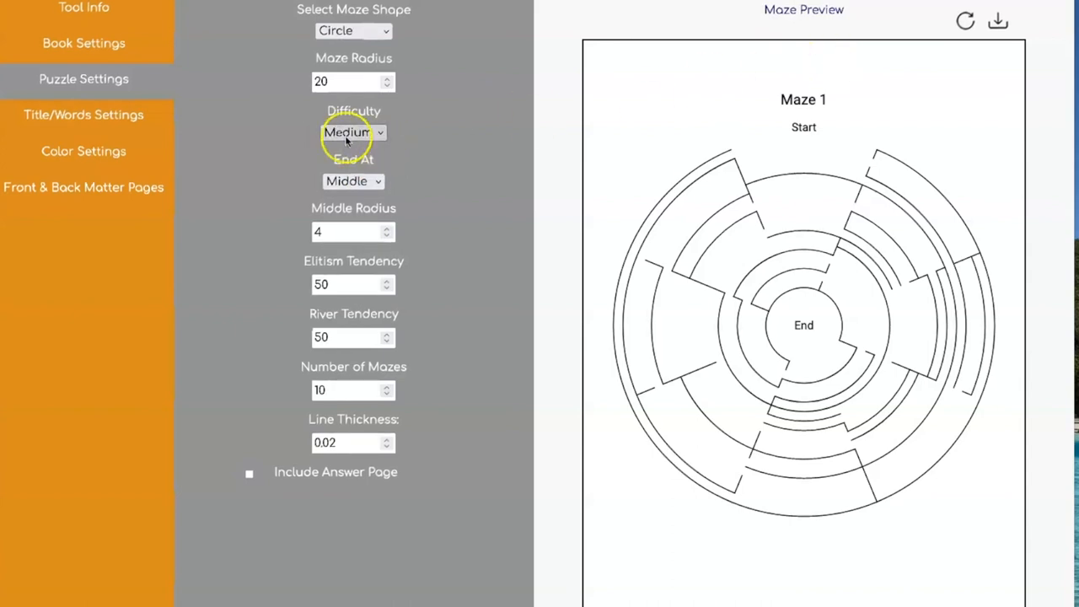
click(354, 131)
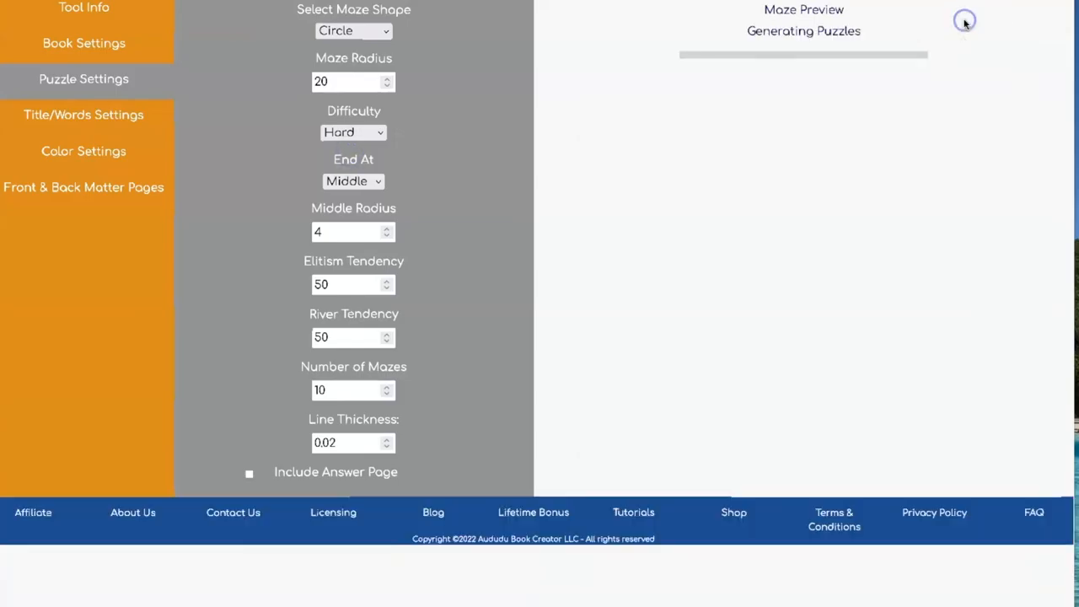
mouse_move(965, 24)
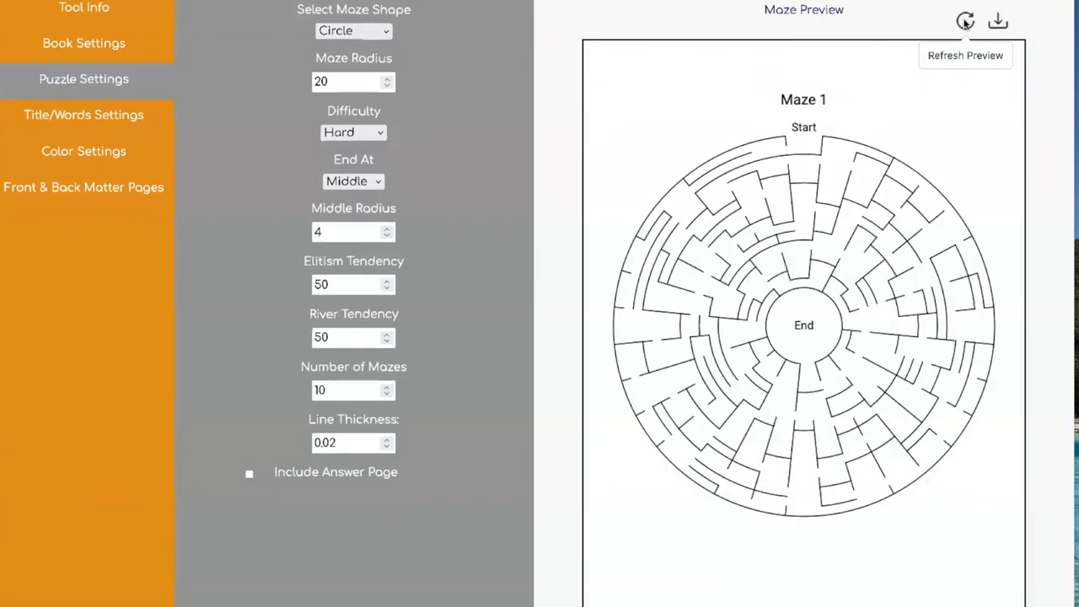
click(352, 81)
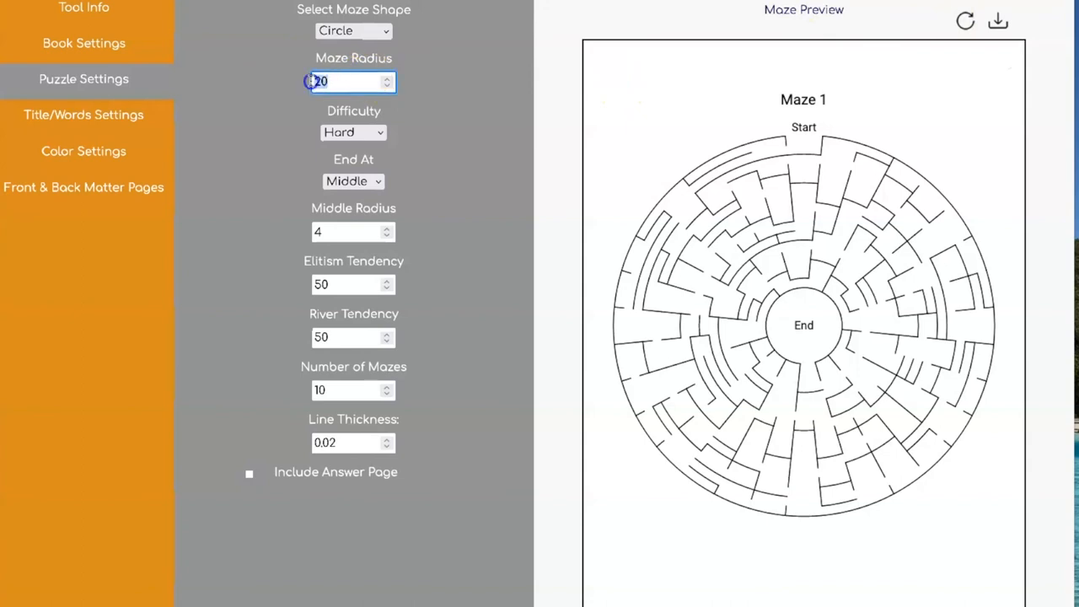
Set radius 15, Medium difficulty and End At Bottom, then refresh the circular maze preview
text(15)
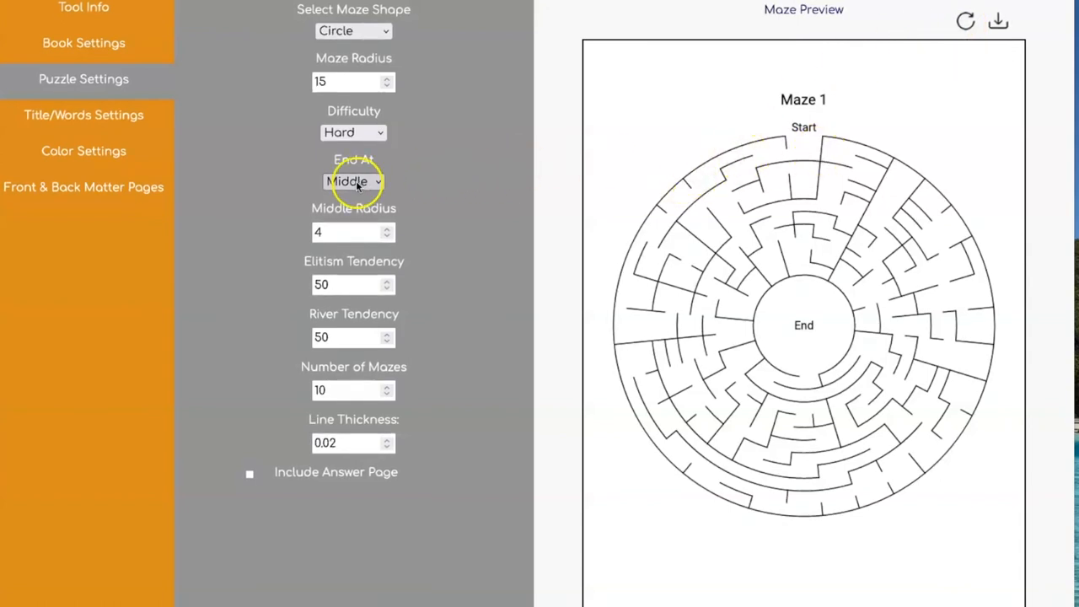
click(353, 131)
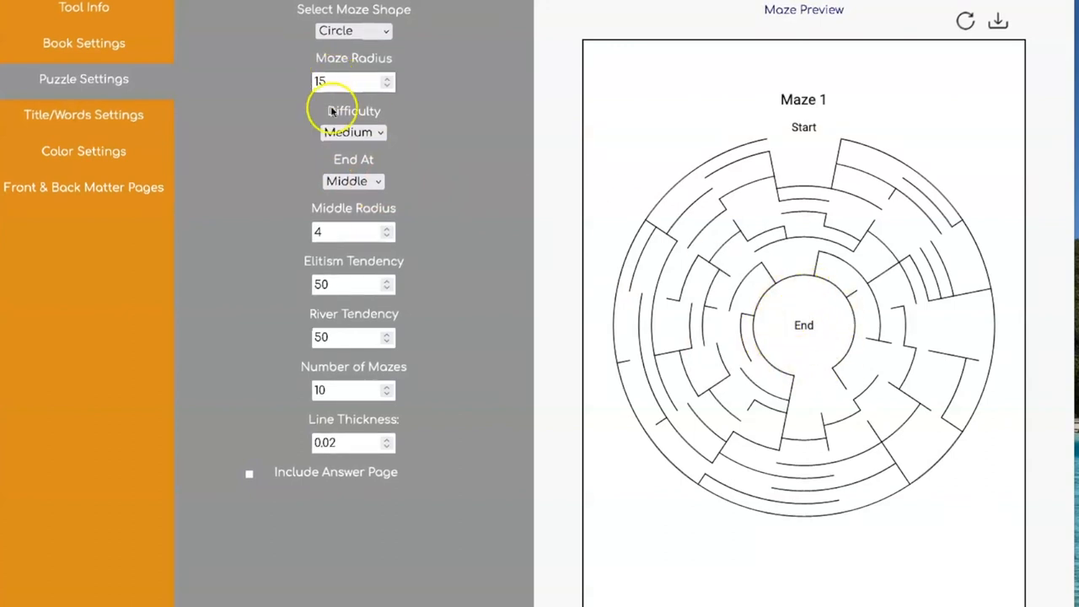
click(352, 180)
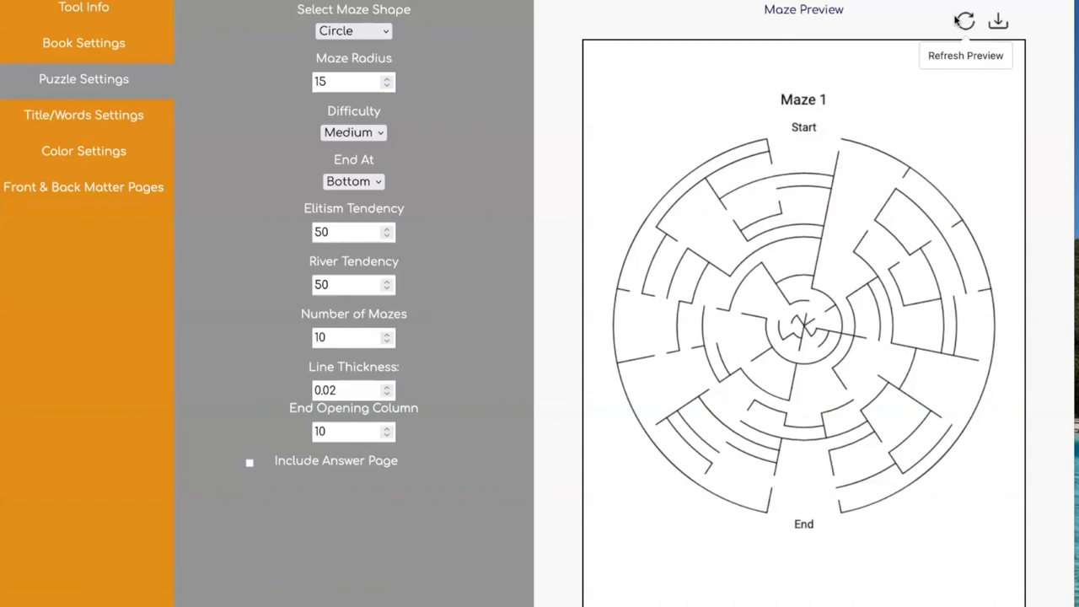
click(964, 21)
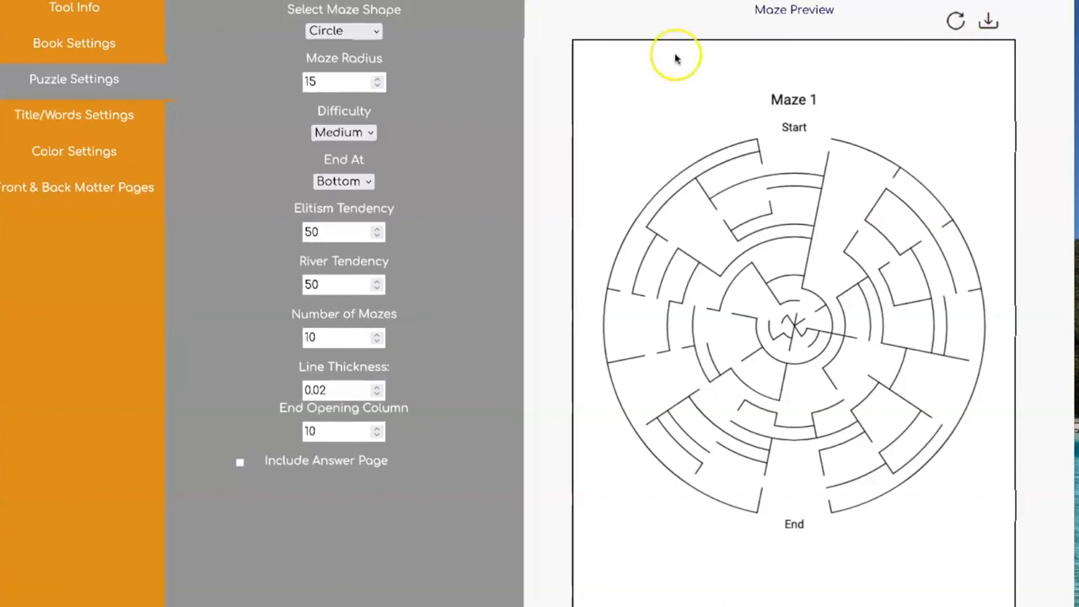